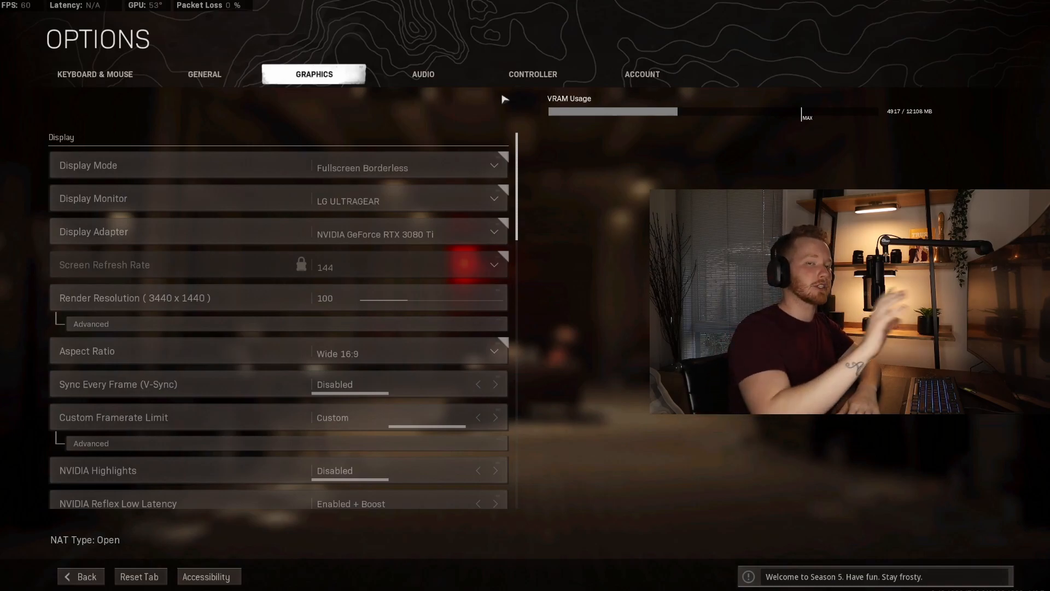
pyautogui.moveTo(365, 166)
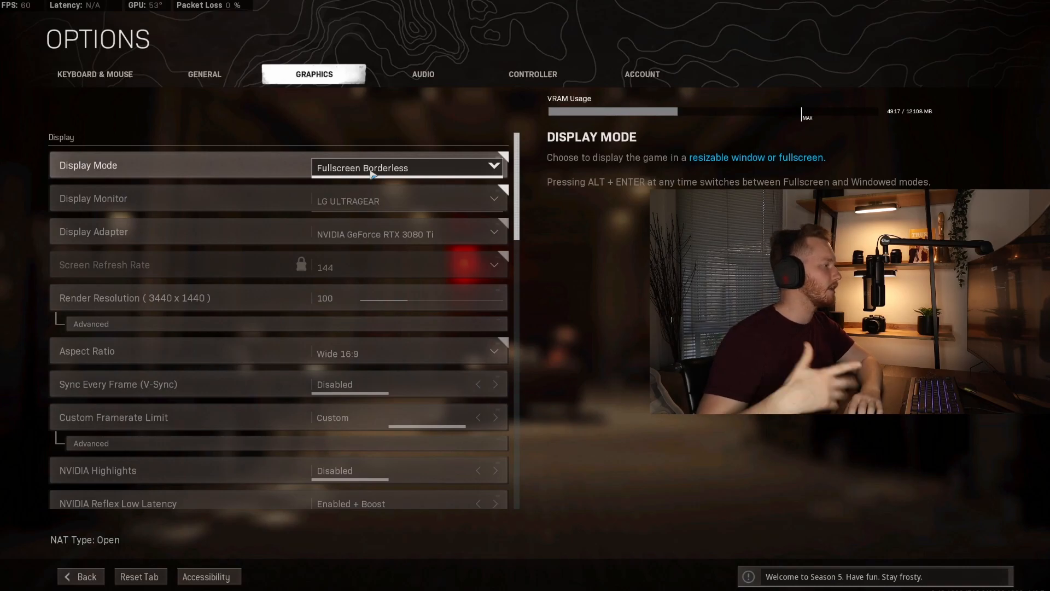
pyautogui.moveTo(383, 206)
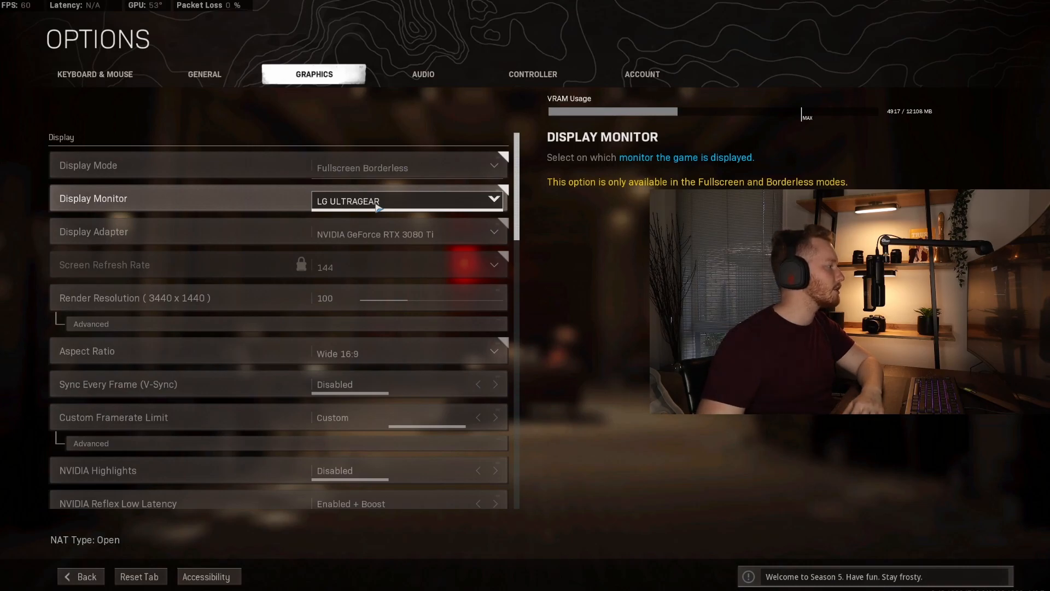
pyautogui.moveTo(383, 230)
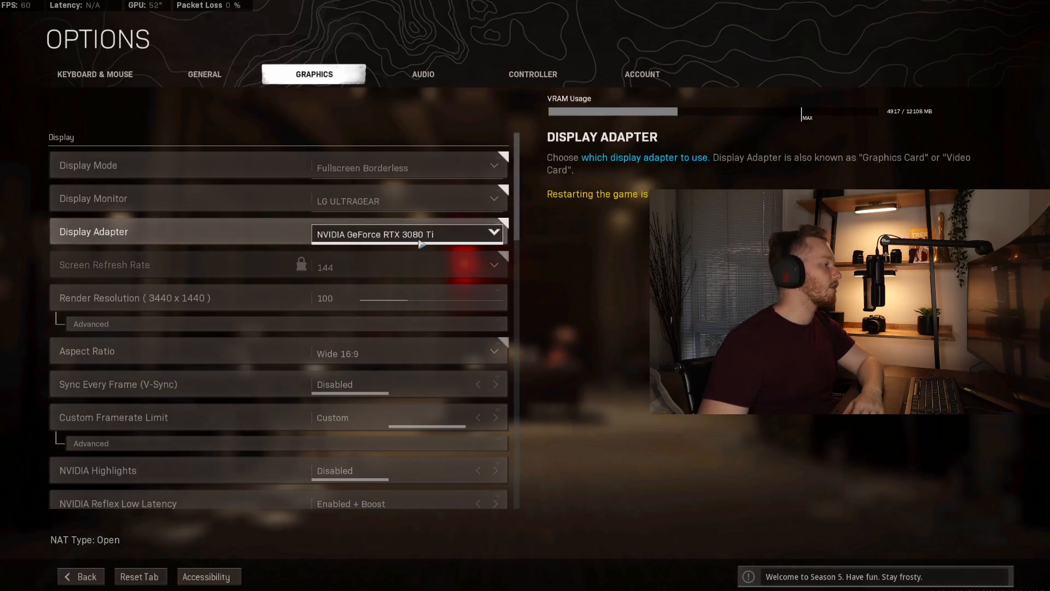
pyautogui.moveTo(382, 275)
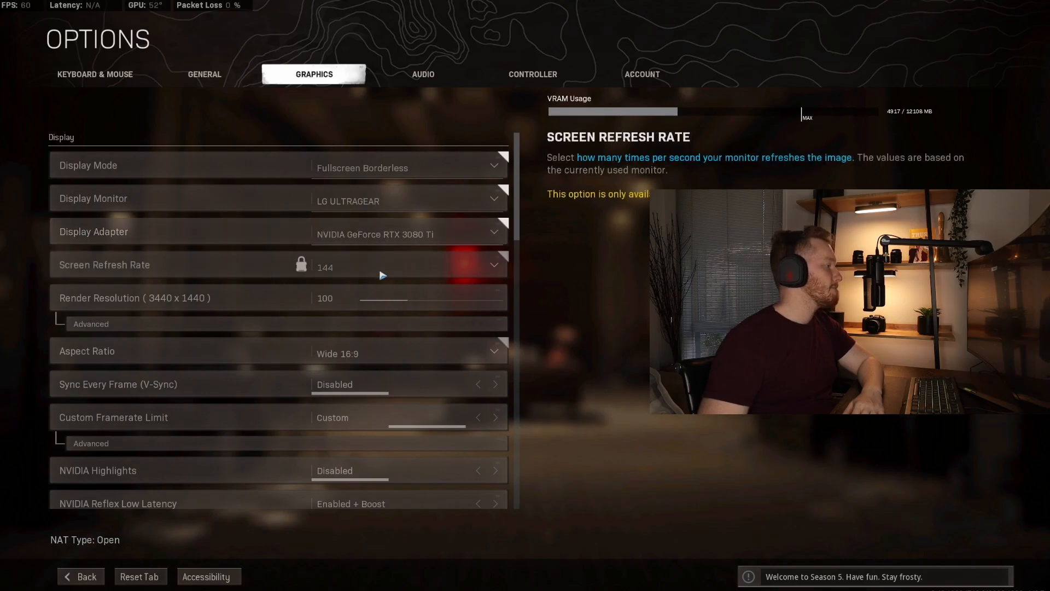
pyautogui.moveTo(281, 302)
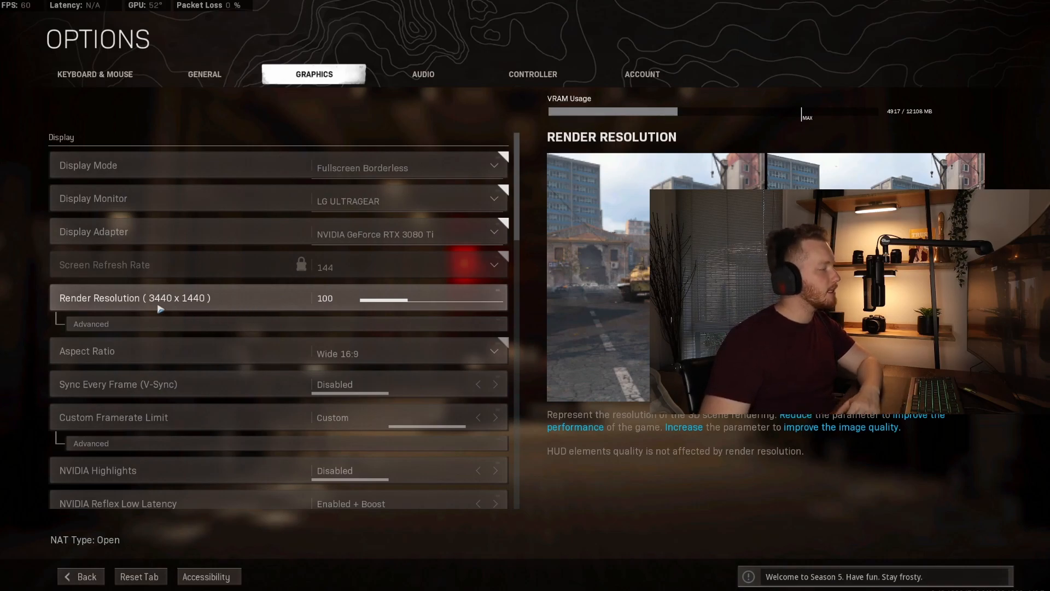
pyautogui.moveTo(160, 306)
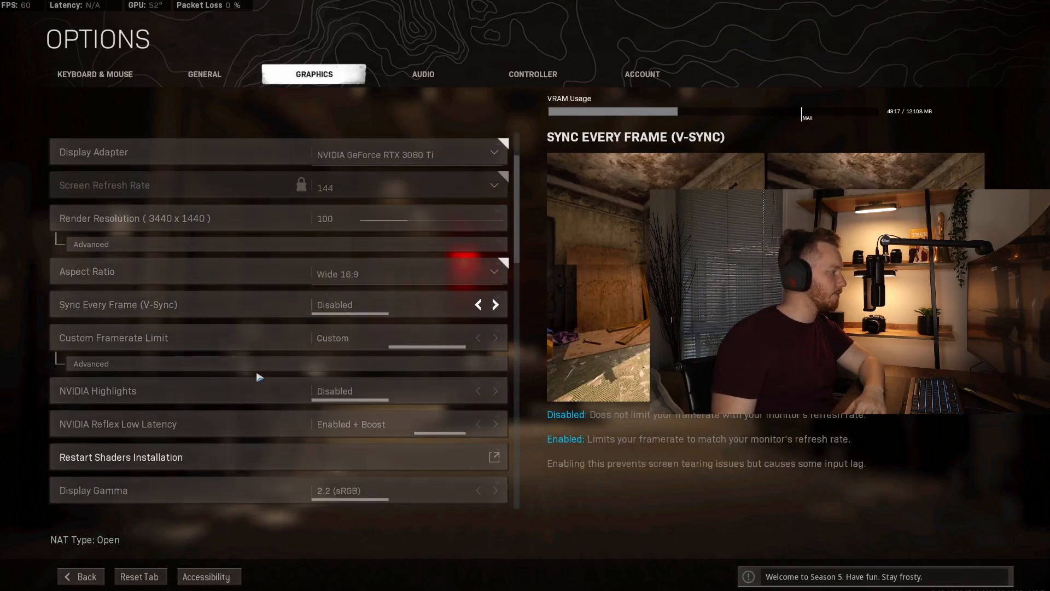
# Step: Expand the advanced framerate limits: gameplay 120, menu 60, out-of-focus 30
pyautogui.click(91, 363)
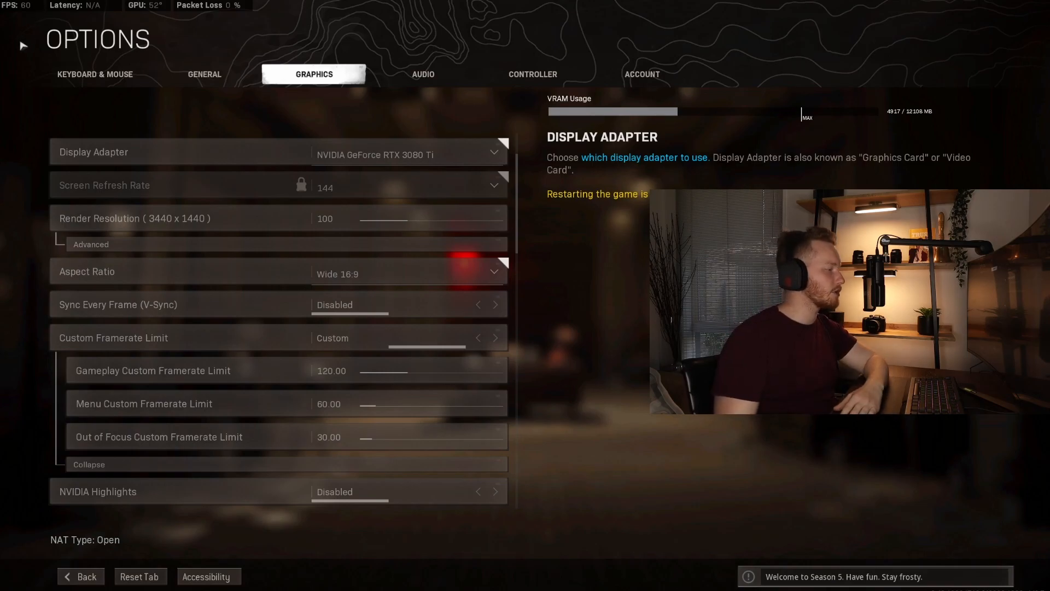
pyautogui.scroll(-3)
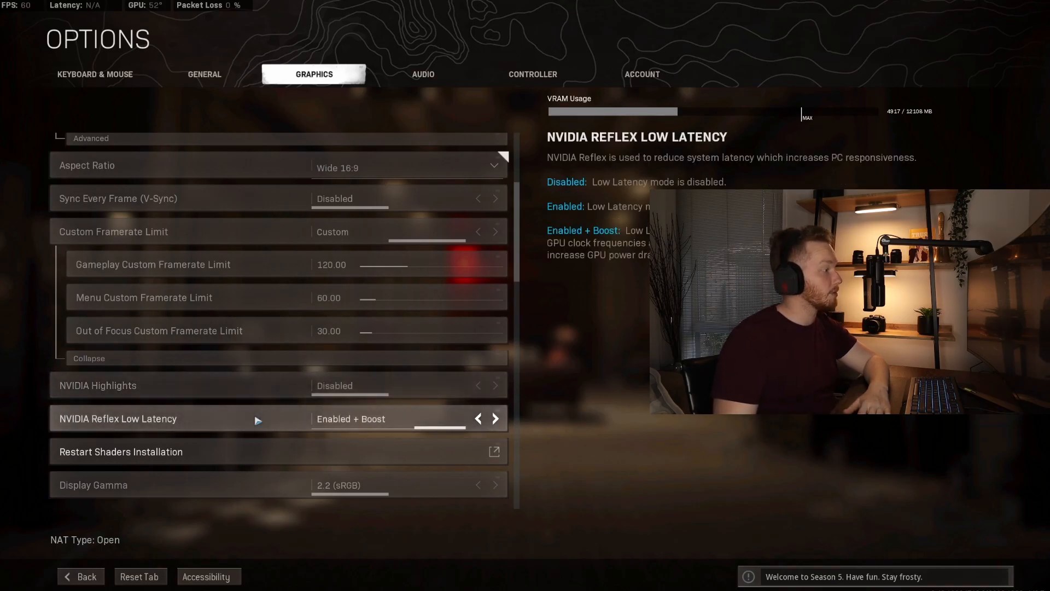
pyautogui.scroll(-3)
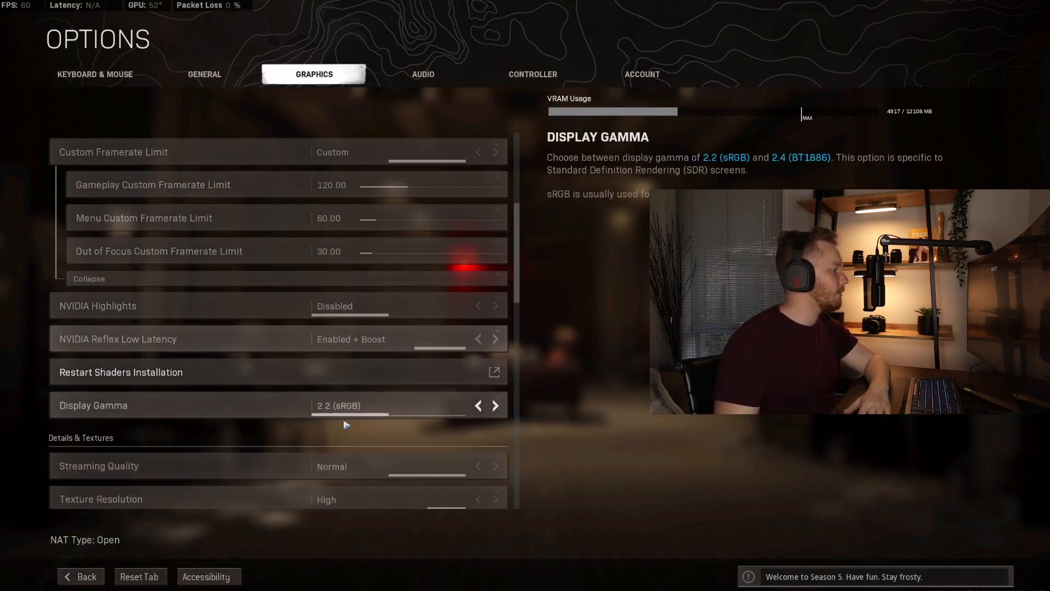
pyautogui.scroll(-3)
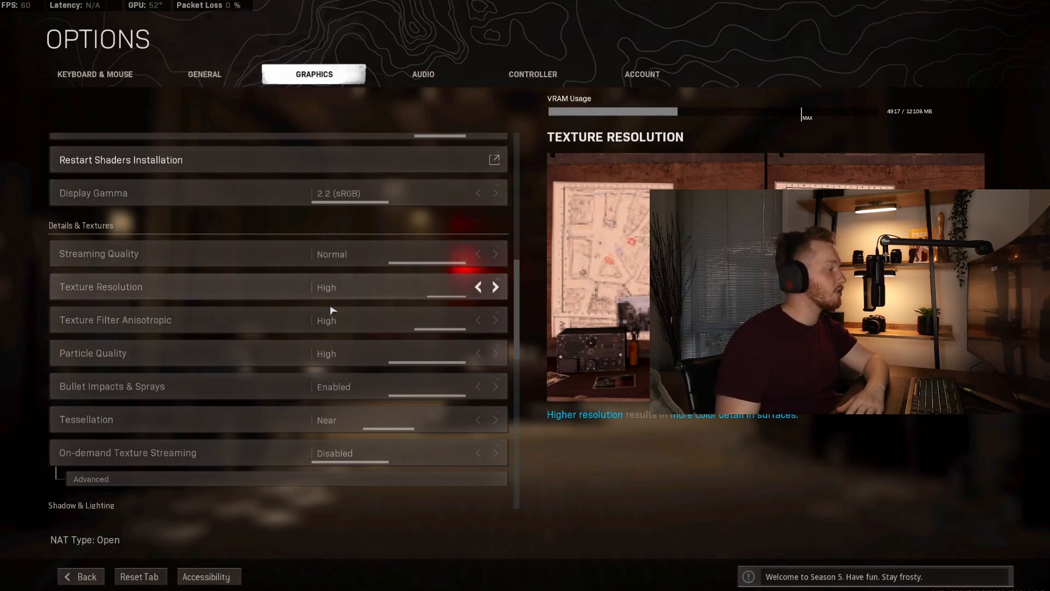
pyautogui.moveTo(344, 336)
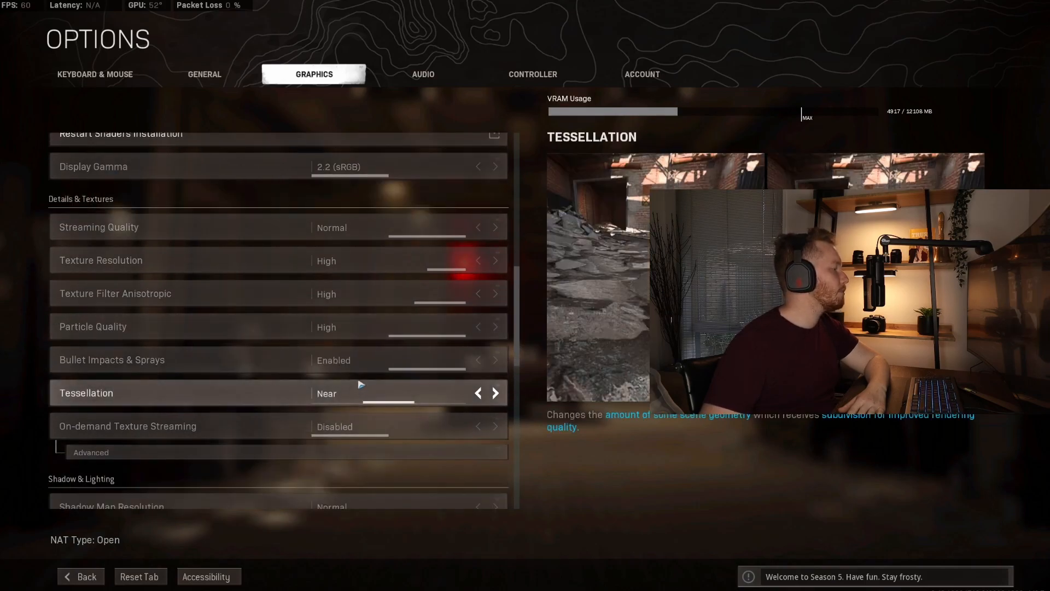
pyautogui.moveTo(367, 370)
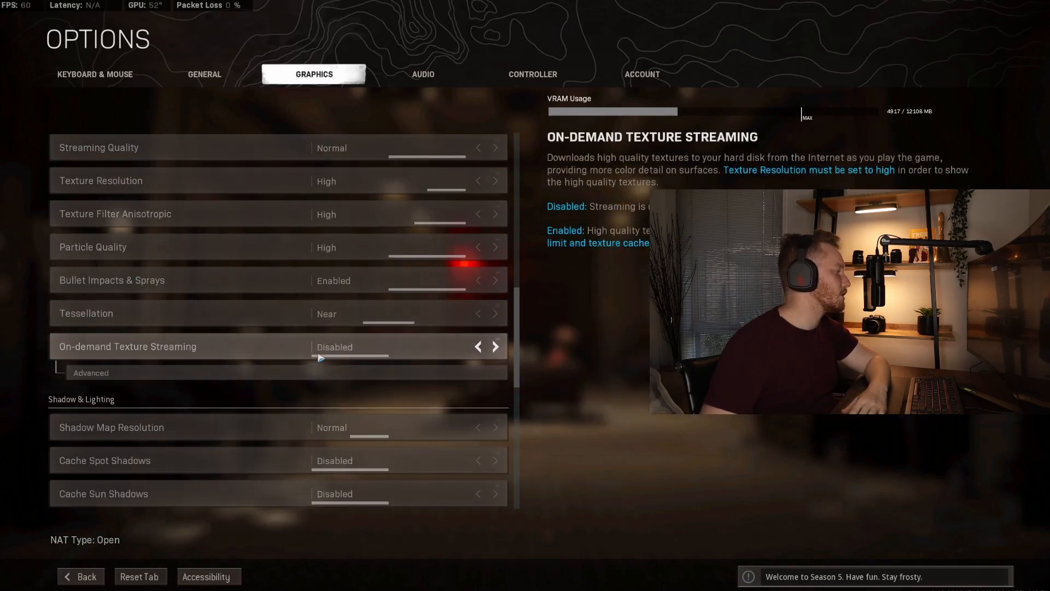
pyautogui.moveTo(283, 358)
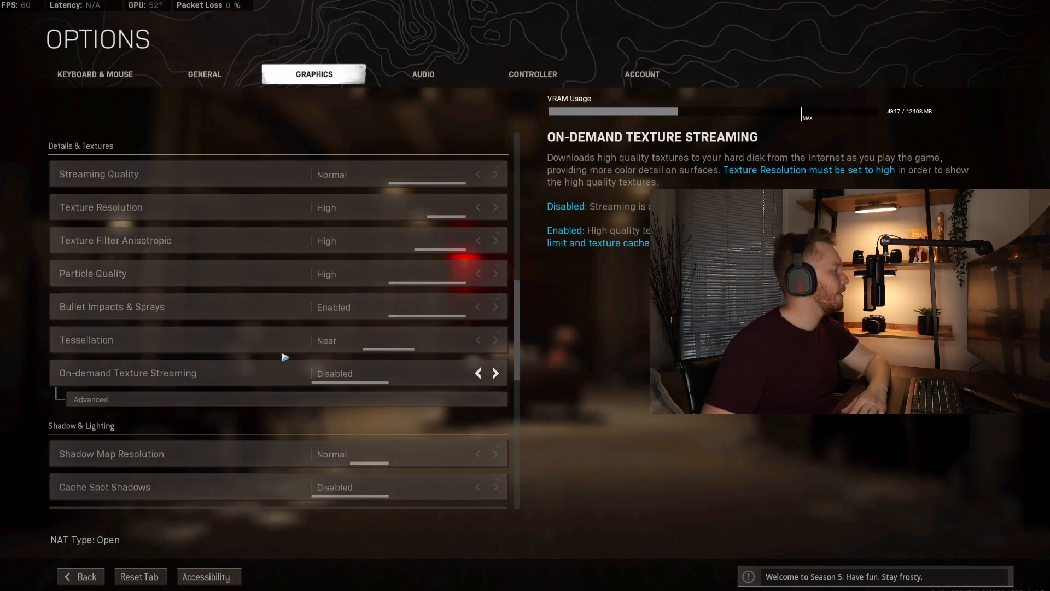
pyautogui.scroll(-3)
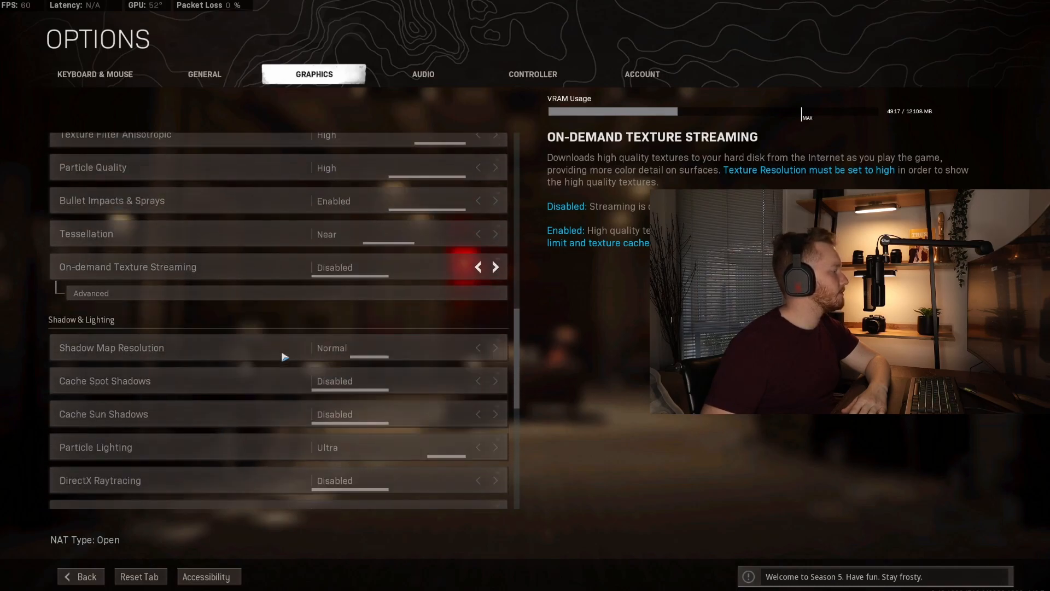
pyautogui.scroll(-3)
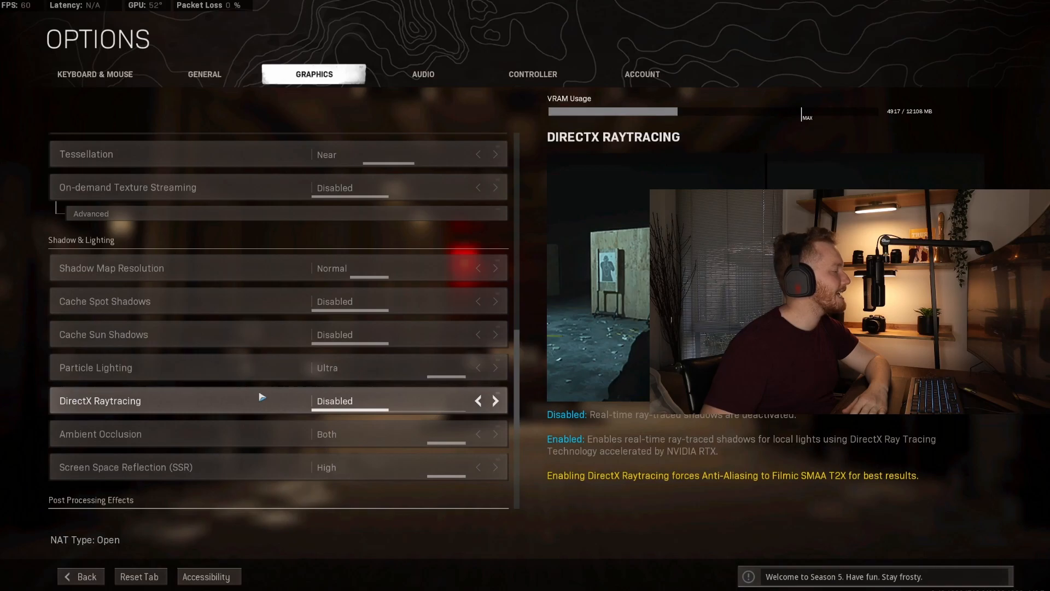
pyautogui.scroll(-3)
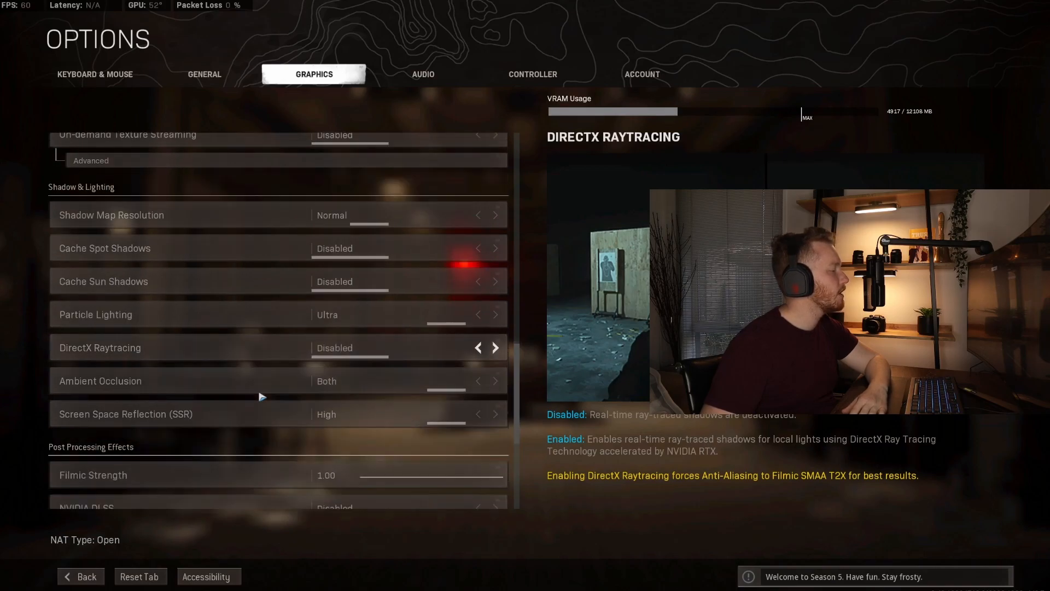
pyautogui.moveTo(263, 390)
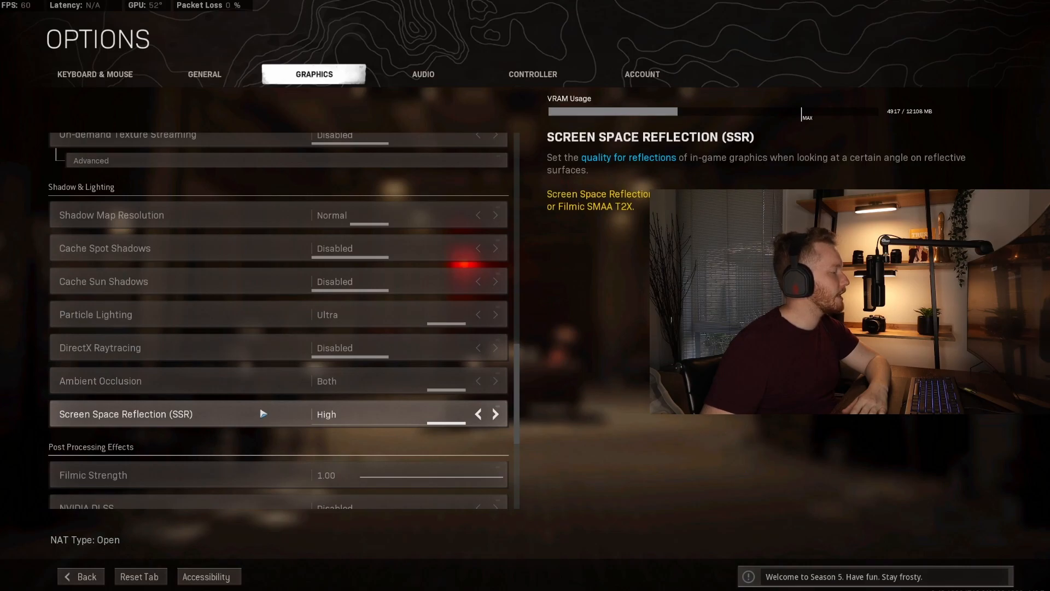
pyautogui.scroll(-3)
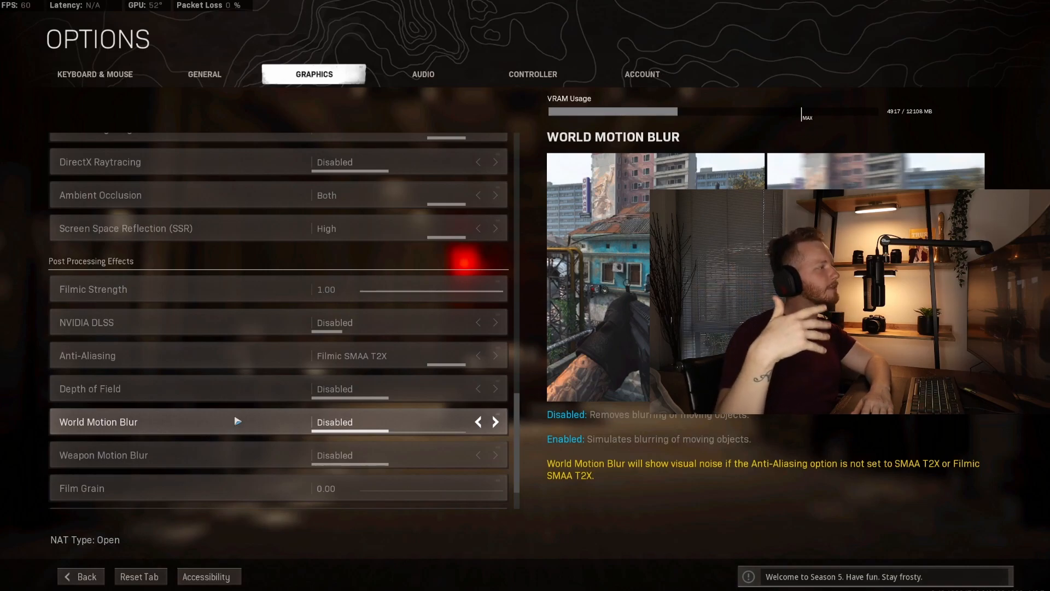
# Step: Review Post Processing: Dynamic Resolution disabled, Film Grain 0.00, Filmic SMAA T2X anti-aliasing
pyautogui.scroll(-3)
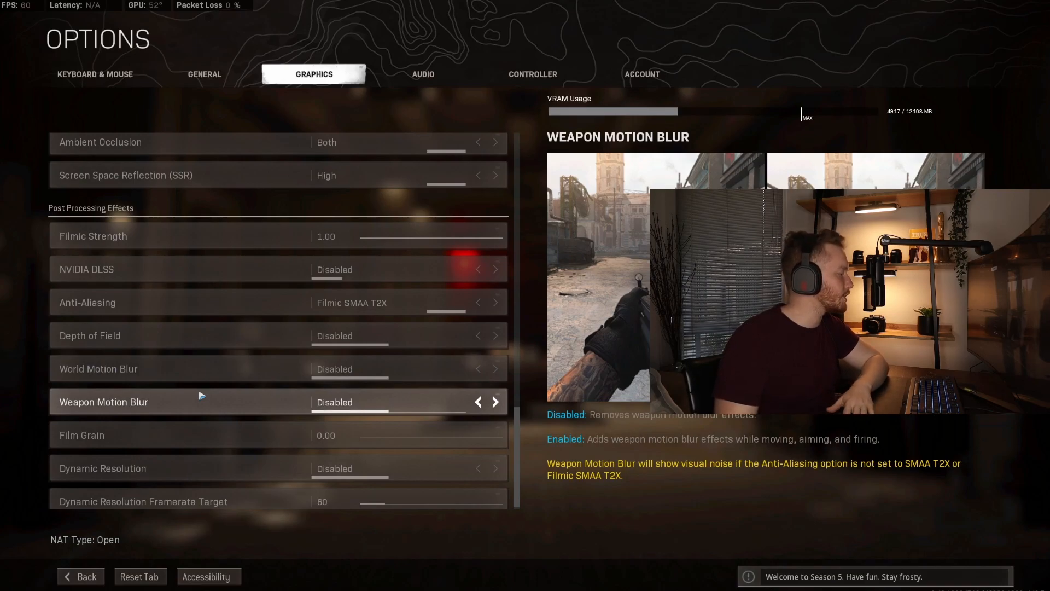
pyautogui.moveTo(212, 450)
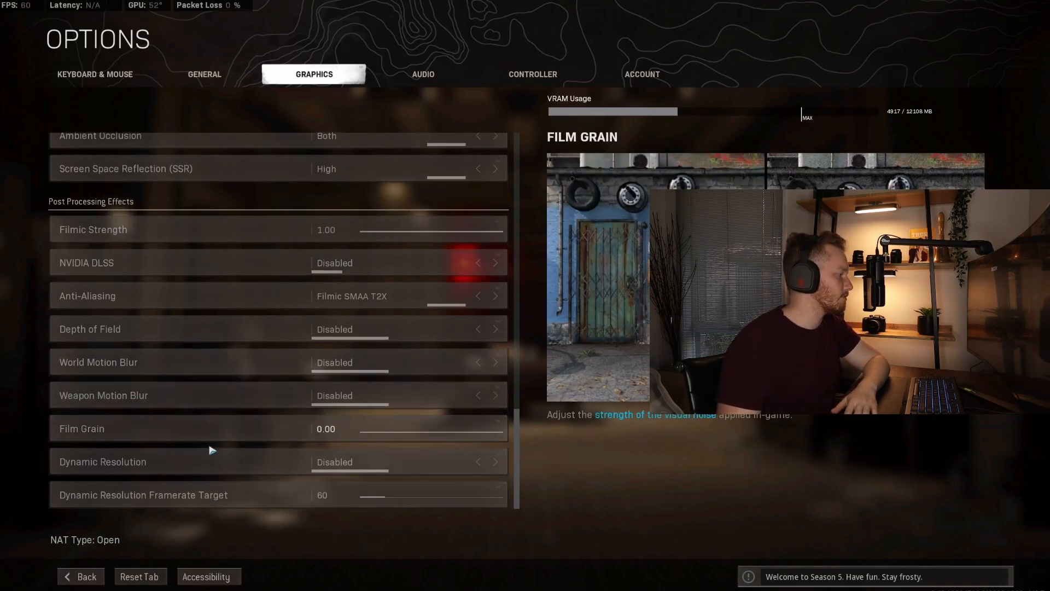
pyautogui.moveTo(212, 431)
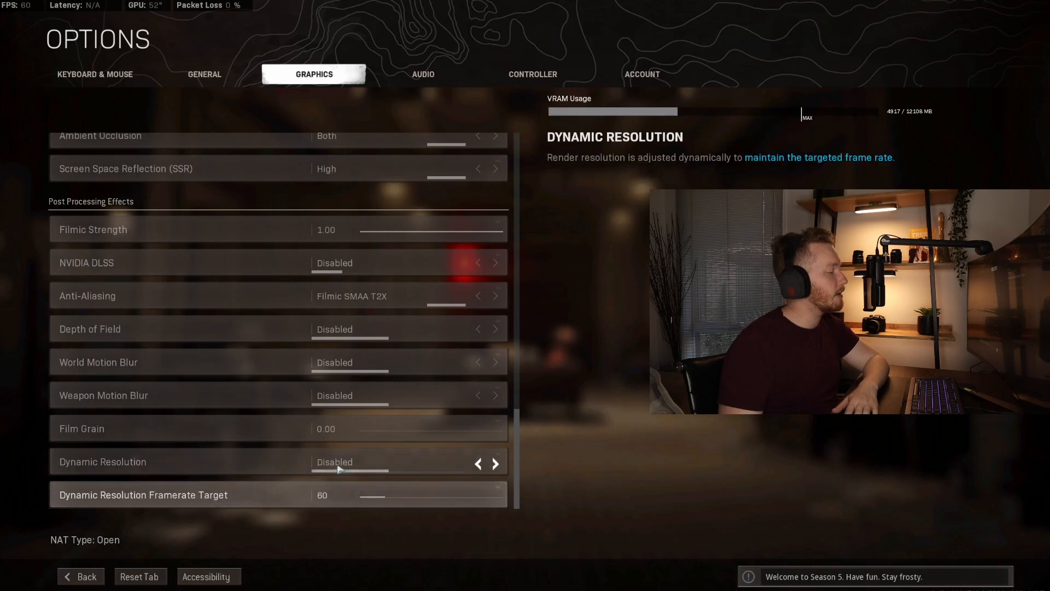
pyautogui.moveTo(248, 135)
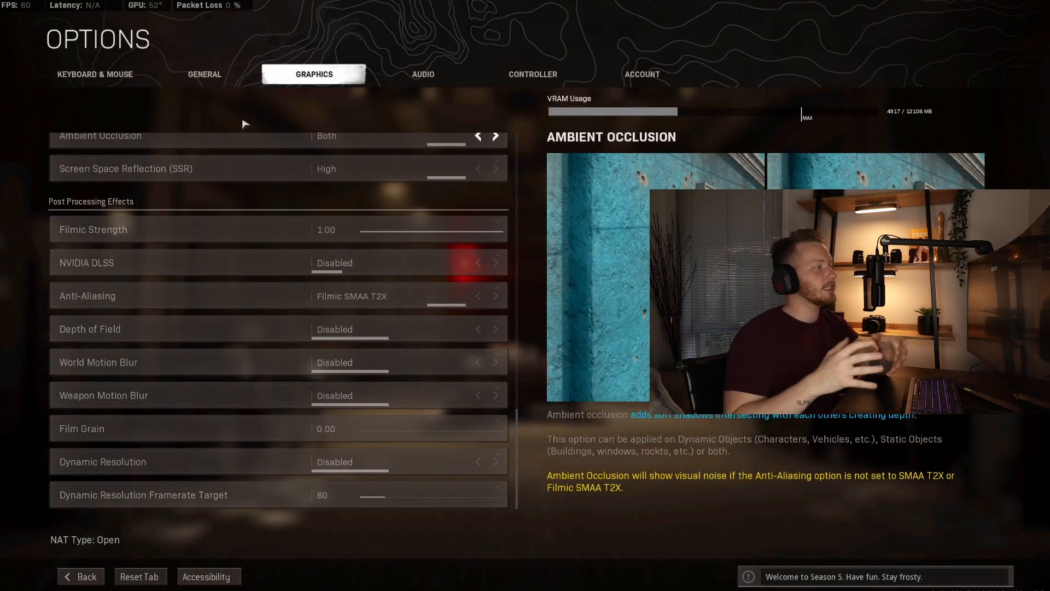
pyautogui.click(204, 74)
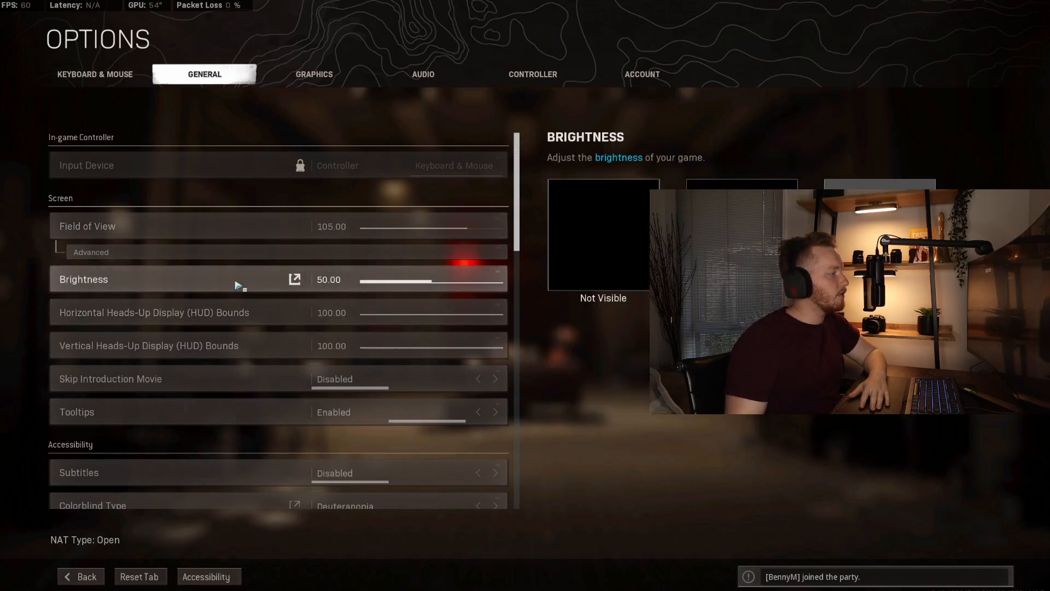
pyautogui.moveTo(234, 331)
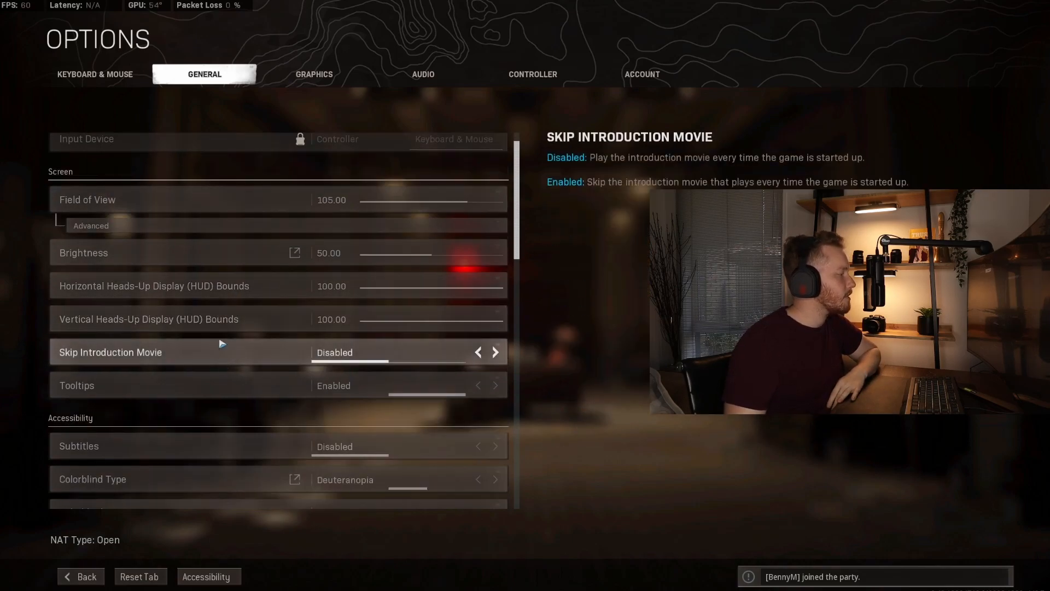
# Step: Review General options: Deuteranopia colorblind mode, square rotating mini map, FPS counter on, text chat off, gore disabled
pyautogui.scroll(-3)
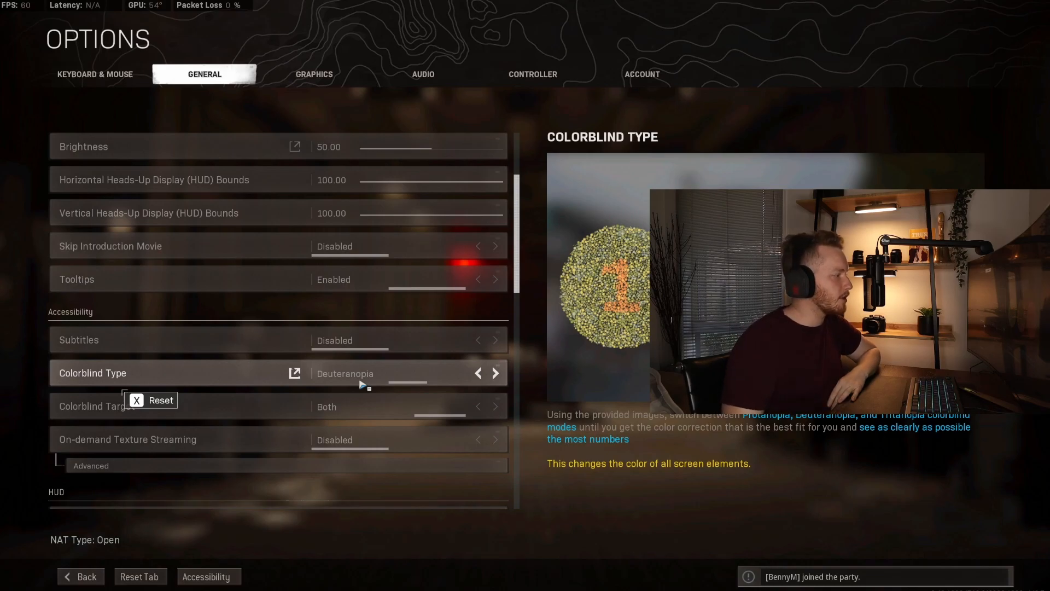
pyautogui.scroll(-3)
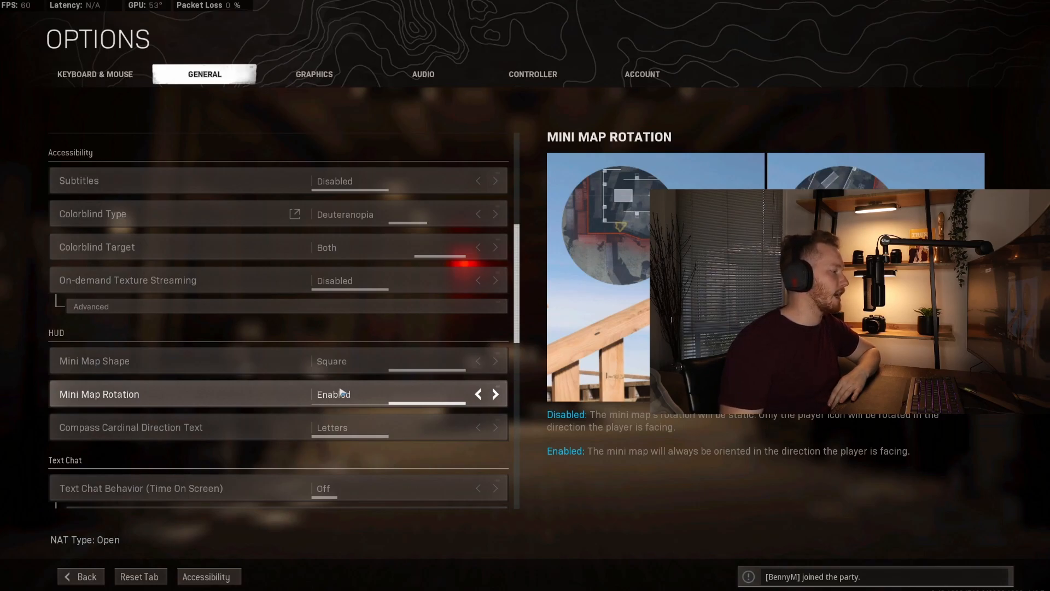
pyautogui.scroll(-3)
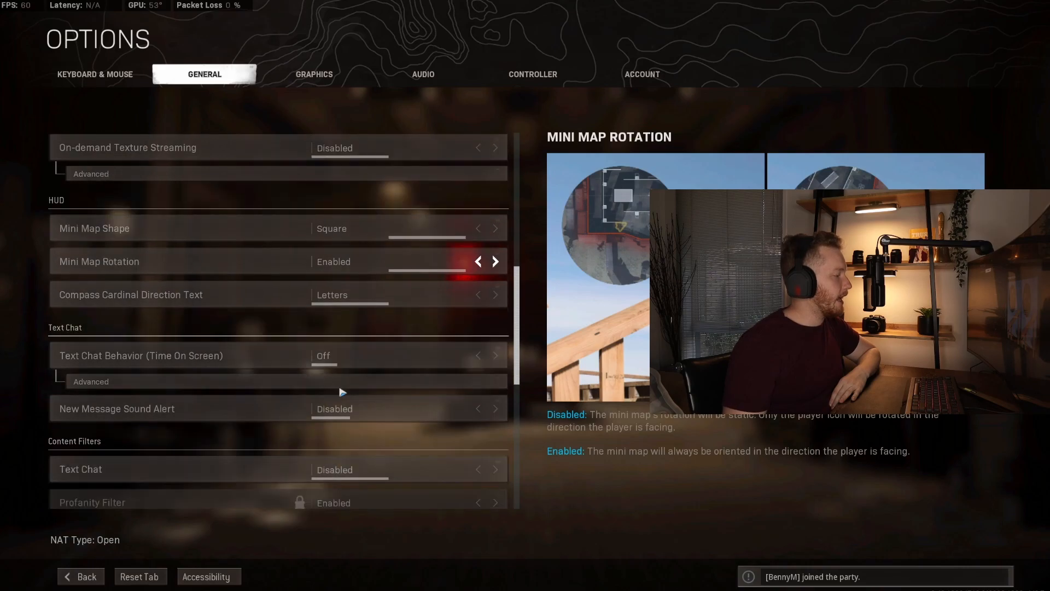
pyautogui.scroll(-3)
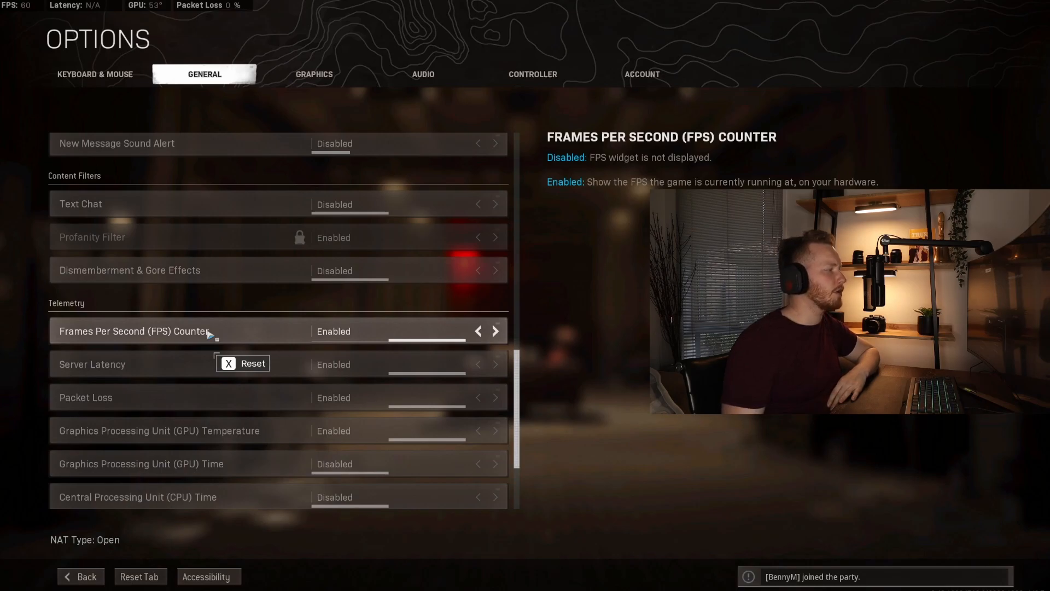
pyautogui.scroll(-3)
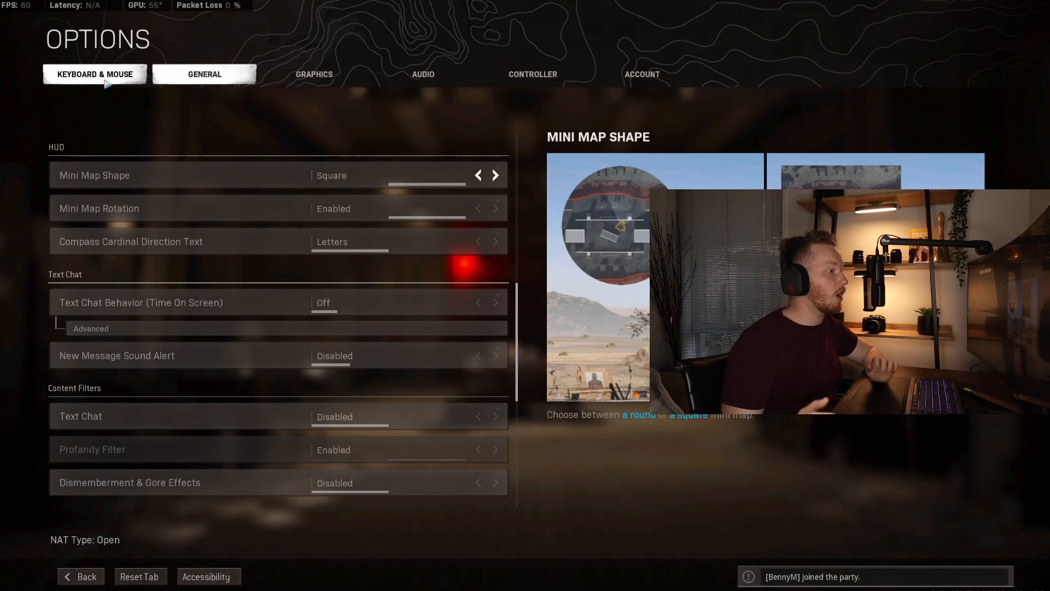
# Step: Review Keyboard & Mouse: Mouse Sensitivity 12.00, Relative ADS sensitivity, then the Movement behaviours
pyautogui.click(96, 75)
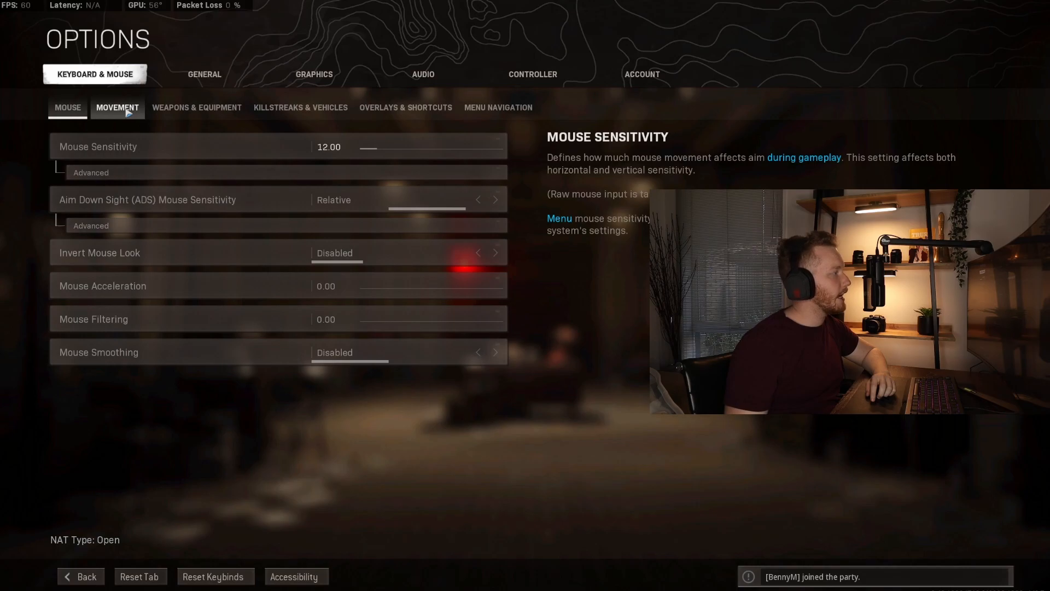
pyautogui.click(68, 107)
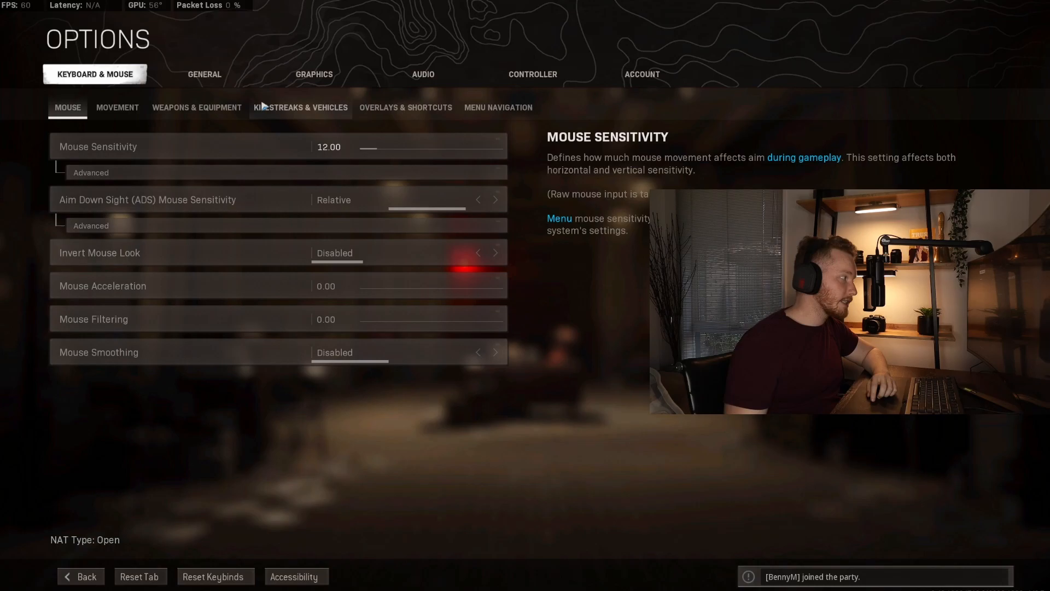
pyautogui.click(117, 107)
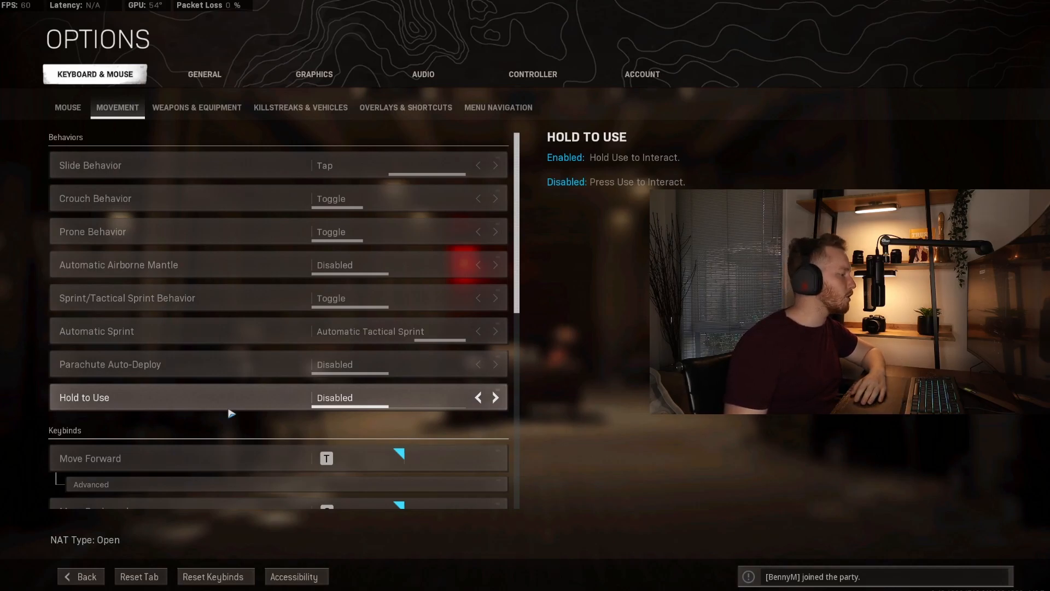
# Step: Review movement keybinds: T, G, F, H to move, Space jump, Y crouch, J prone, M stance
pyautogui.scroll(-3)
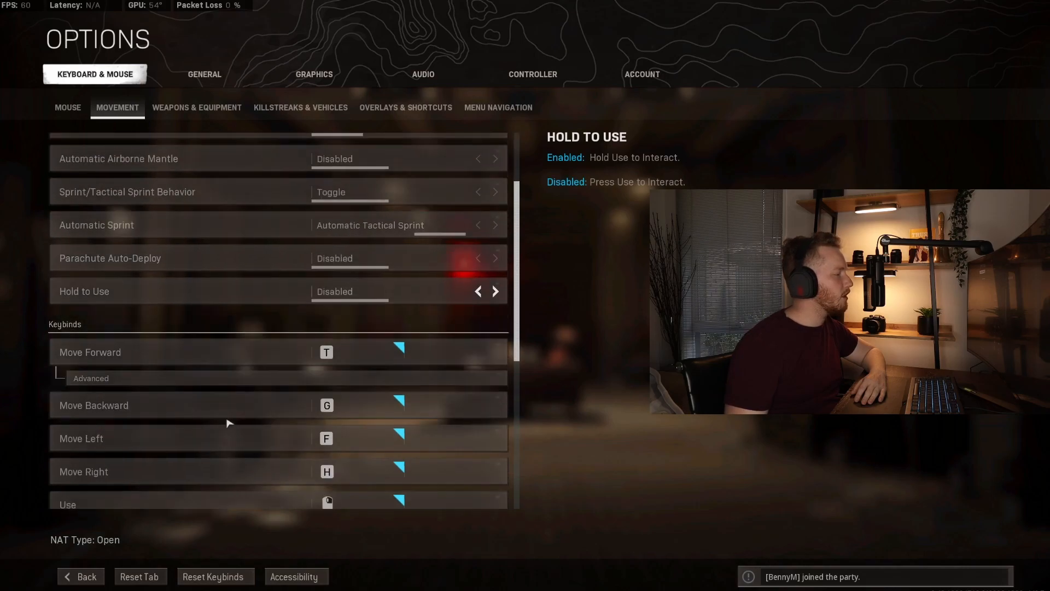
pyautogui.scroll(-3)
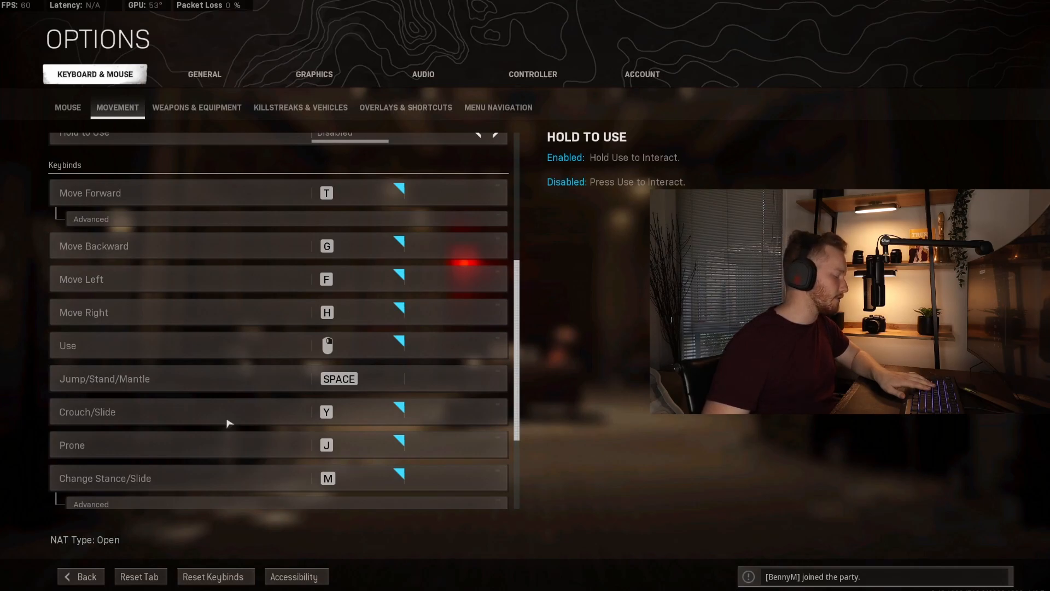
pyautogui.moveTo(233, 391)
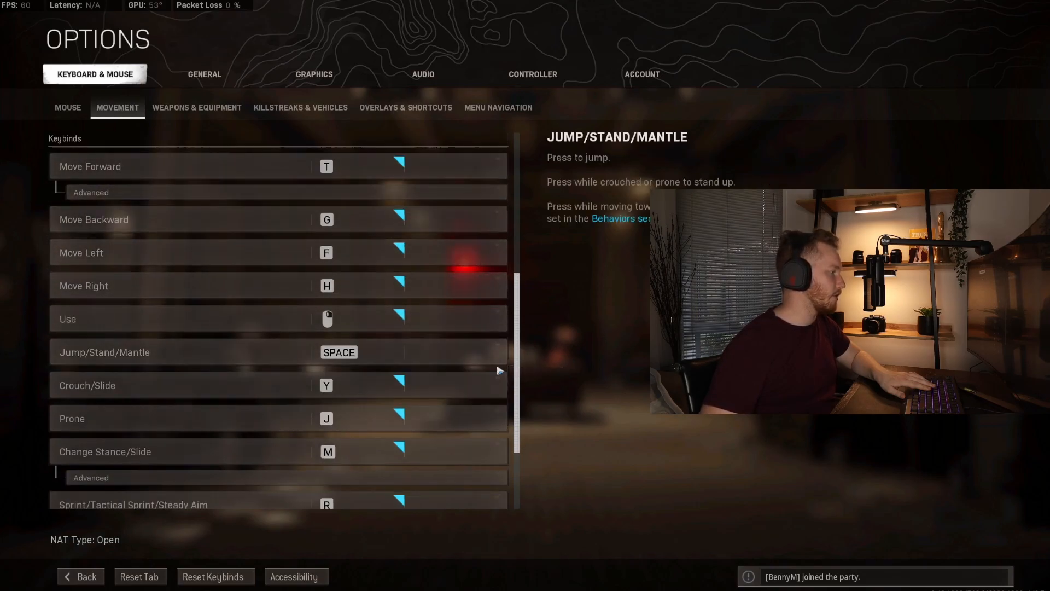
# Step: Review Jump, Crouch/Slide, Prone and Sprint binds, then Weapons & Equipment: delay 80.00, wrap-around on, ADS Hold
pyautogui.click(354, 320)
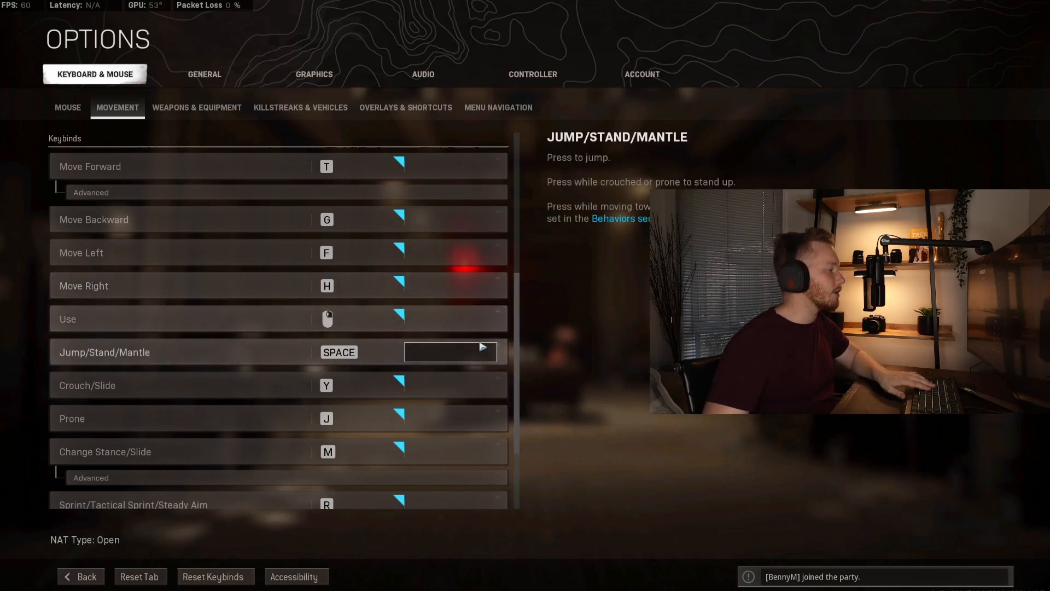
pyautogui.scroll(-3)
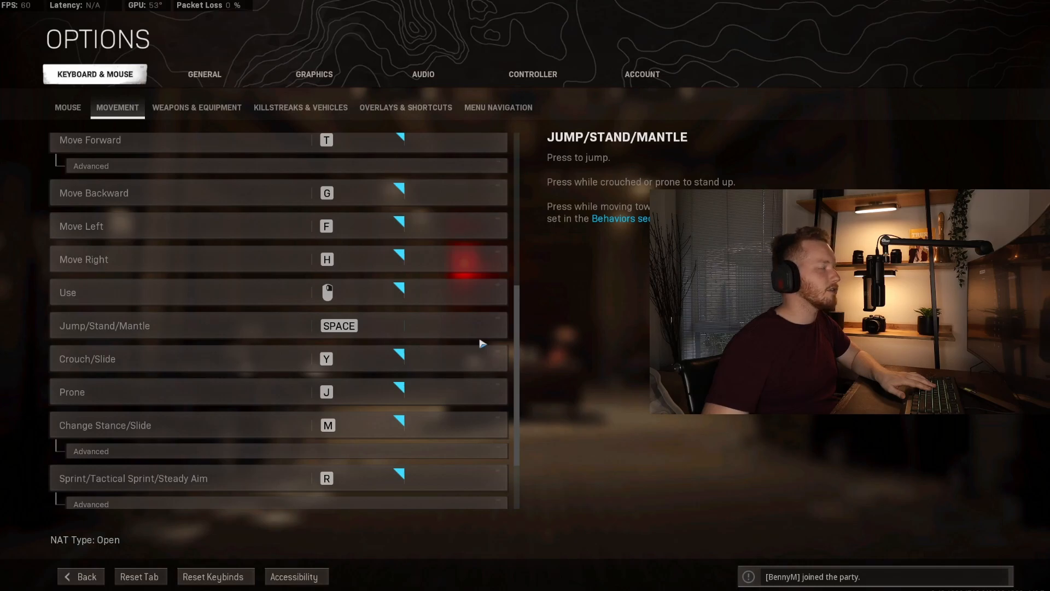
pyautogui.click(451, 326)
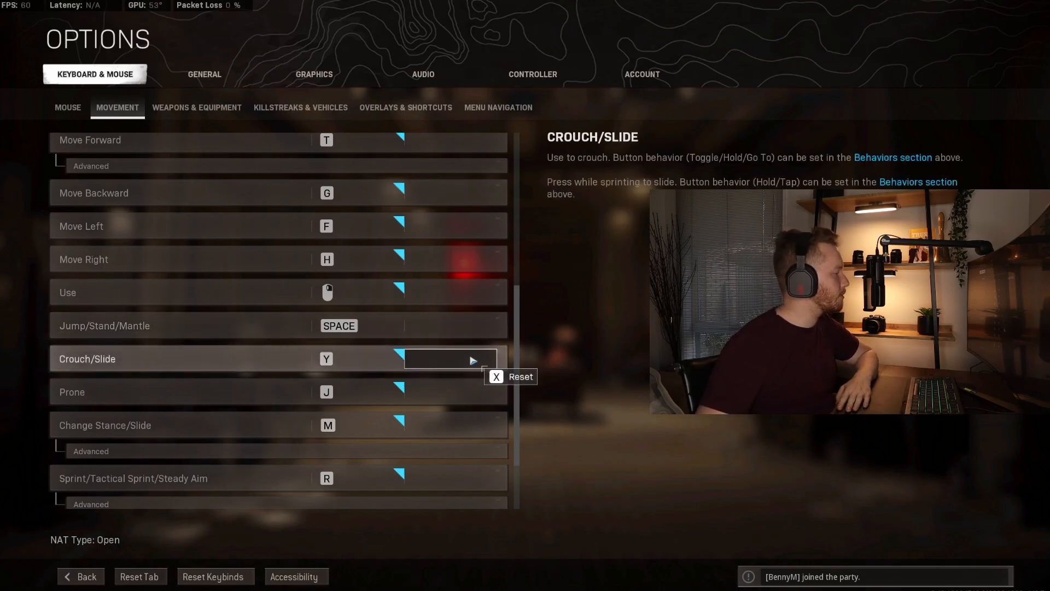
pyautogui.scroll(-3)
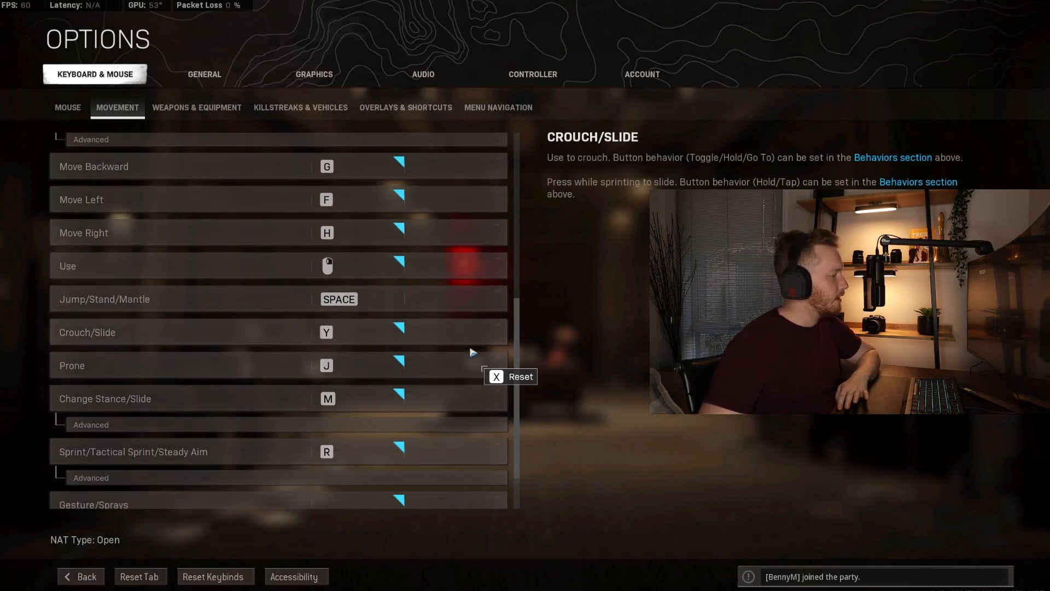
pyautogui.scroll(-3)
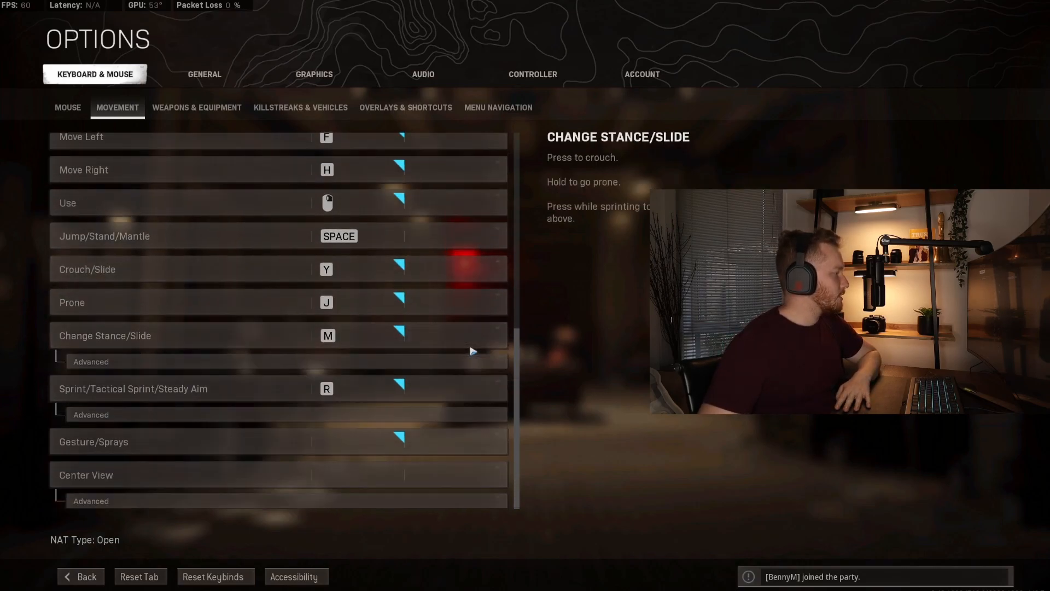
pyautogui.click(197, 107)
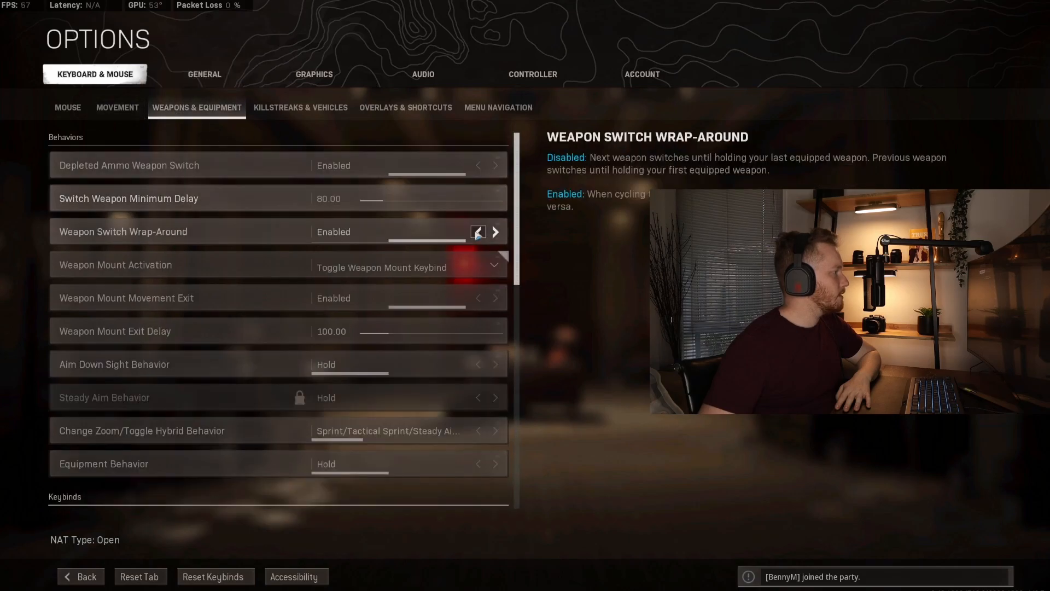
pyautogui.moveTo(176, 211)
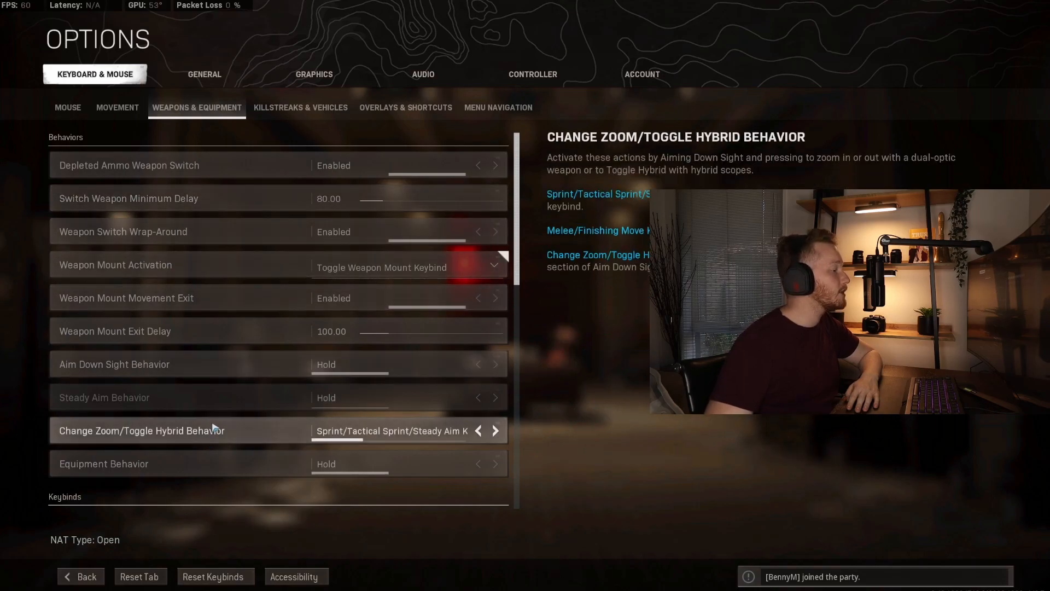
pyautogui.scroll(-3)
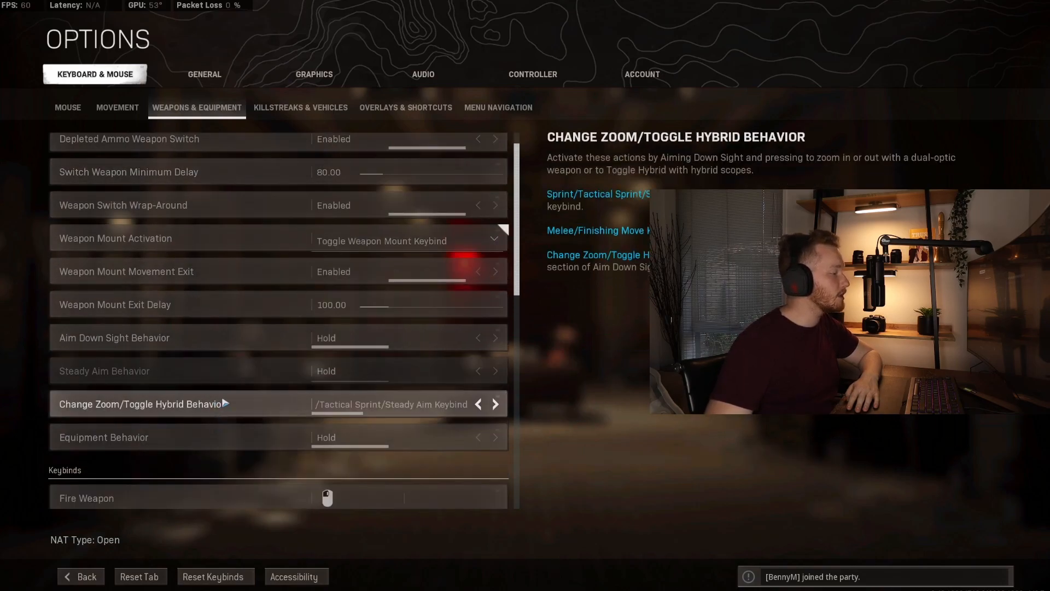
pyautogui.click(495, 404)
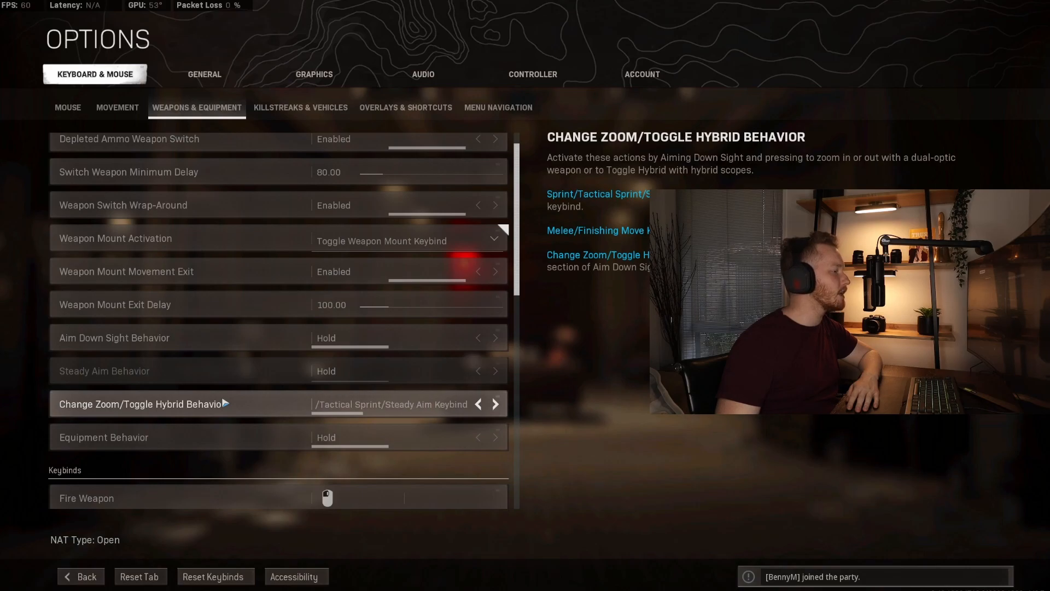
pyautogui.click(478, 405)
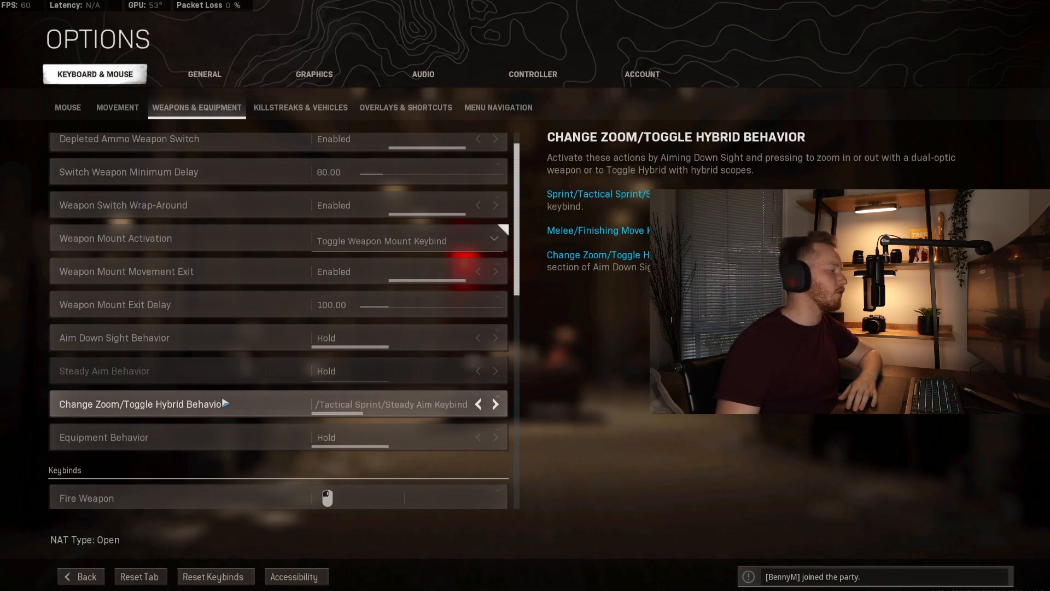
pyautogui.click(495, 405)
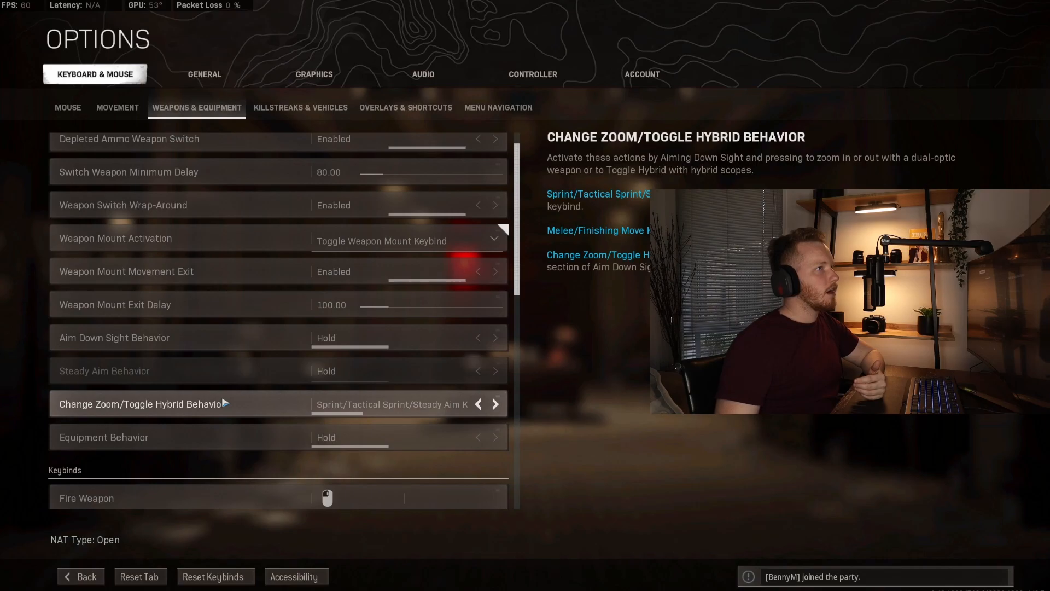
pyautogui.click(496, 404)
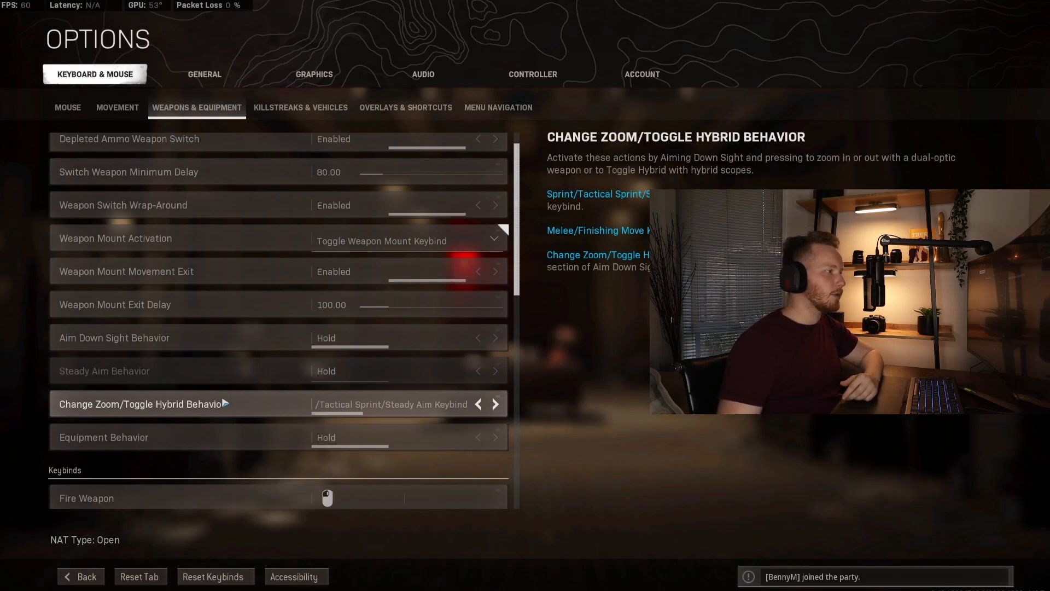
pyautogui.click(494, 403)
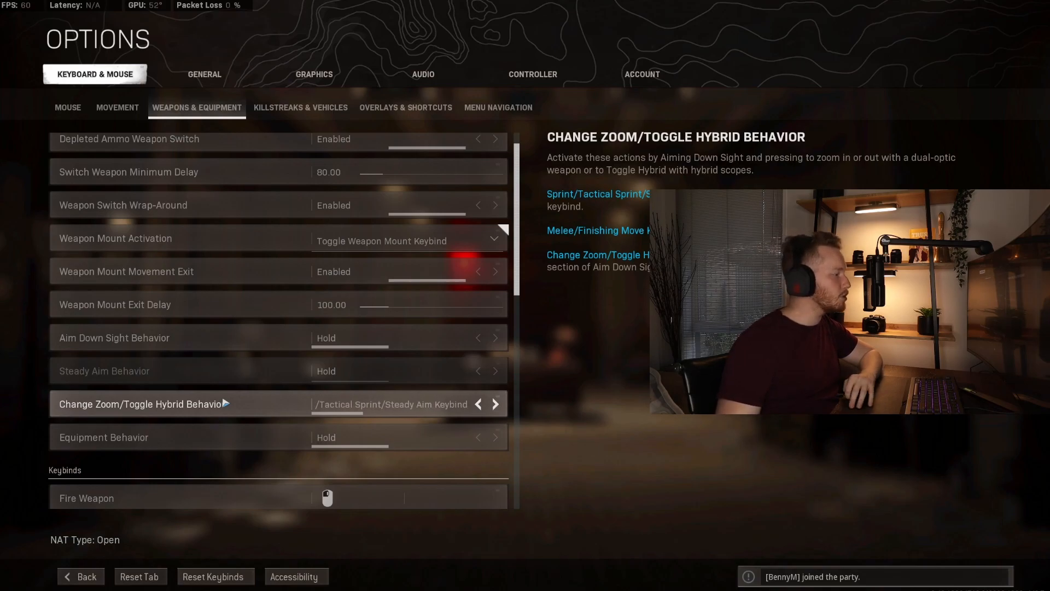
pyautogui.scroll(-3)
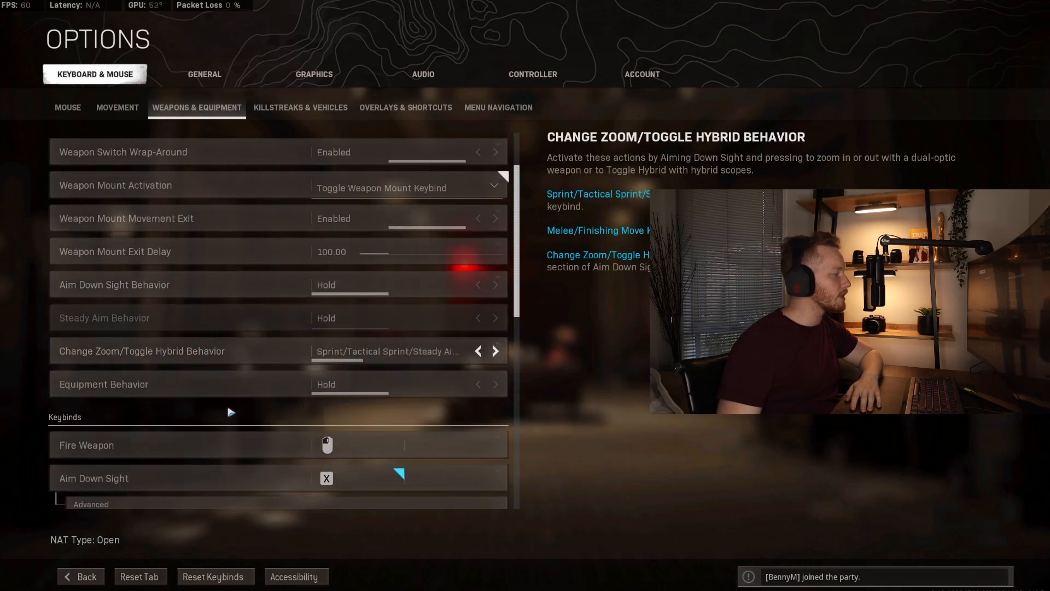
pyautogui.scroll(-3)
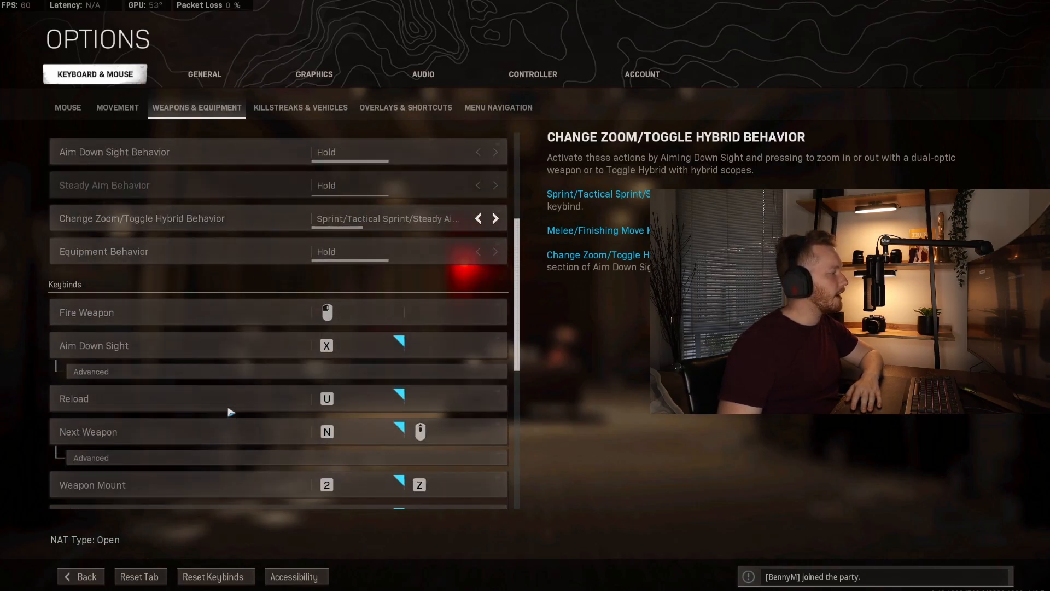
pyautogui.scroll(-3)
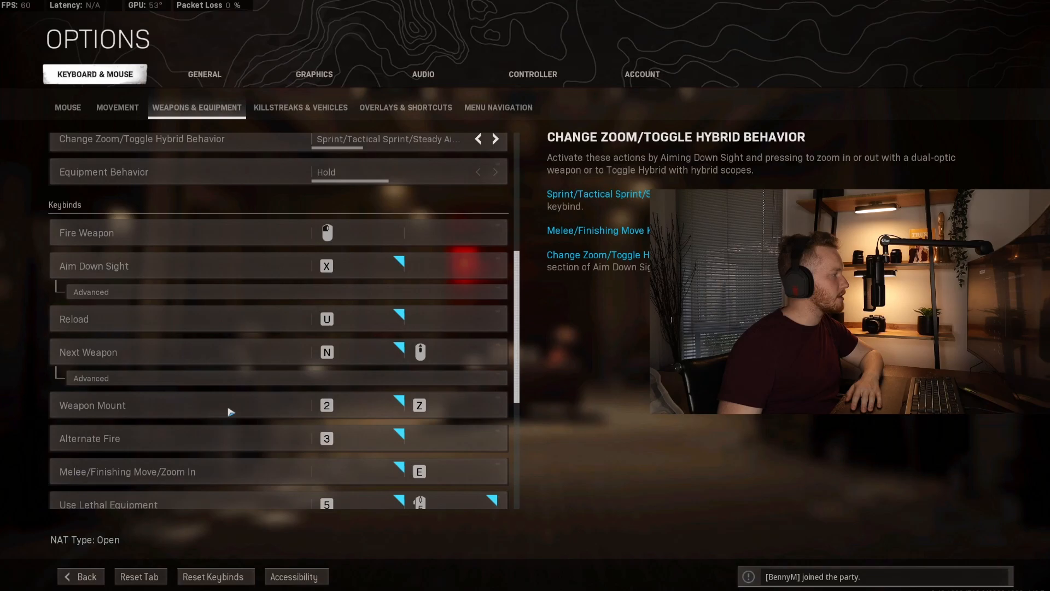
pyautogui.scroll(-3)
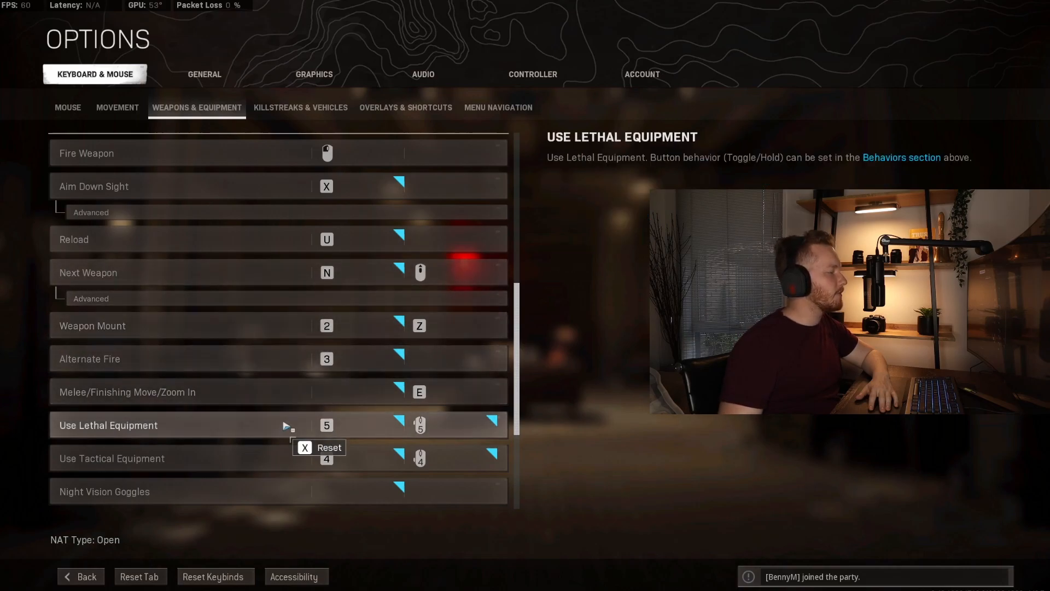
pyautogui.scroll(-3)
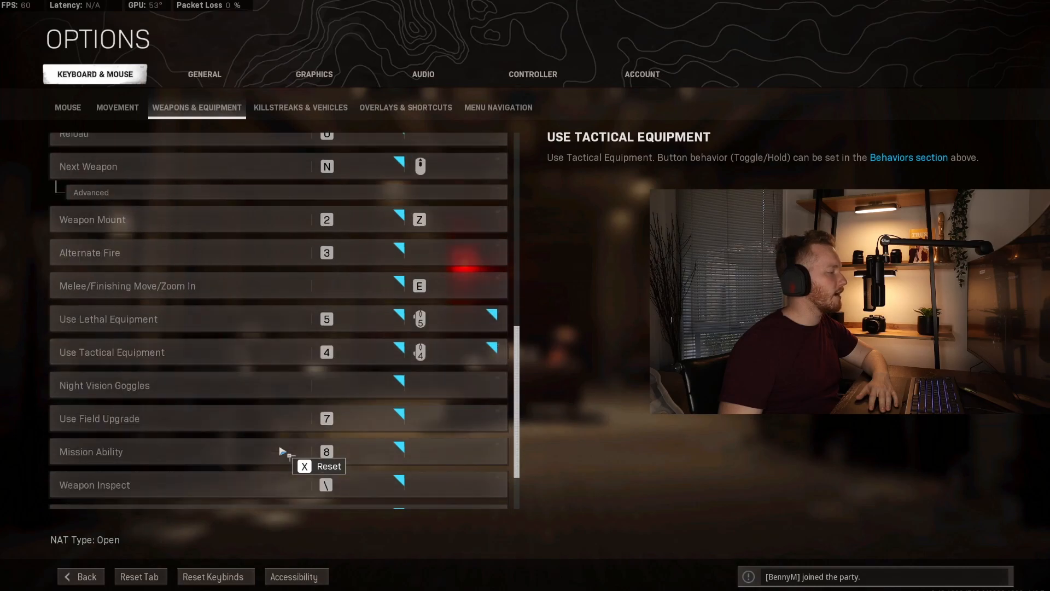
pyautogui.moveTo(299, 344)
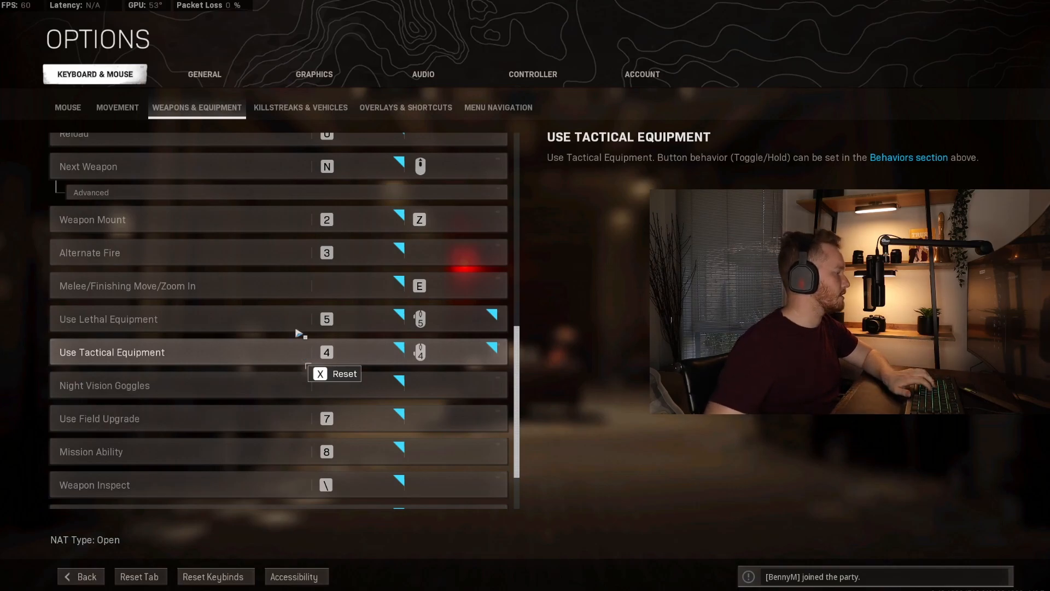
pyautogui.scroll(-3)
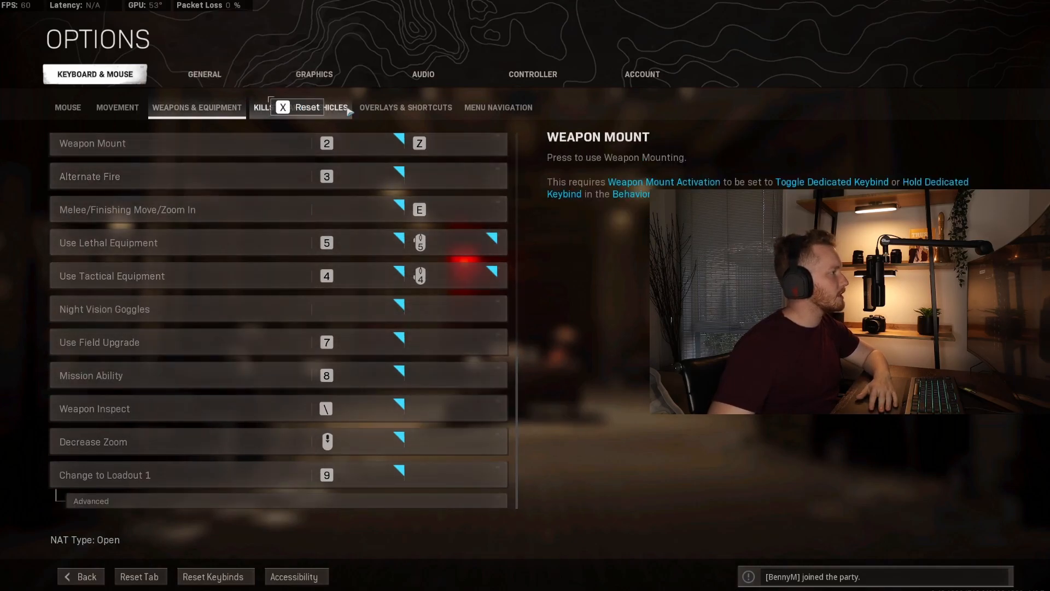
# Step: Review the Killstreaks & Vehicles keybinds through the full list
pyautogui.click(299, 108)
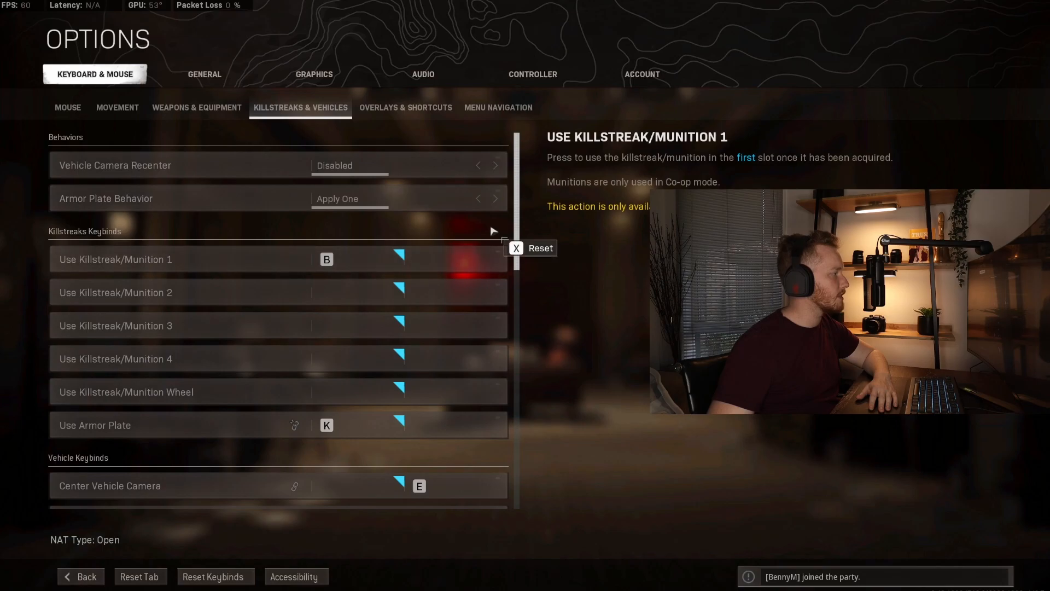
pyautogui.scroll(-3)
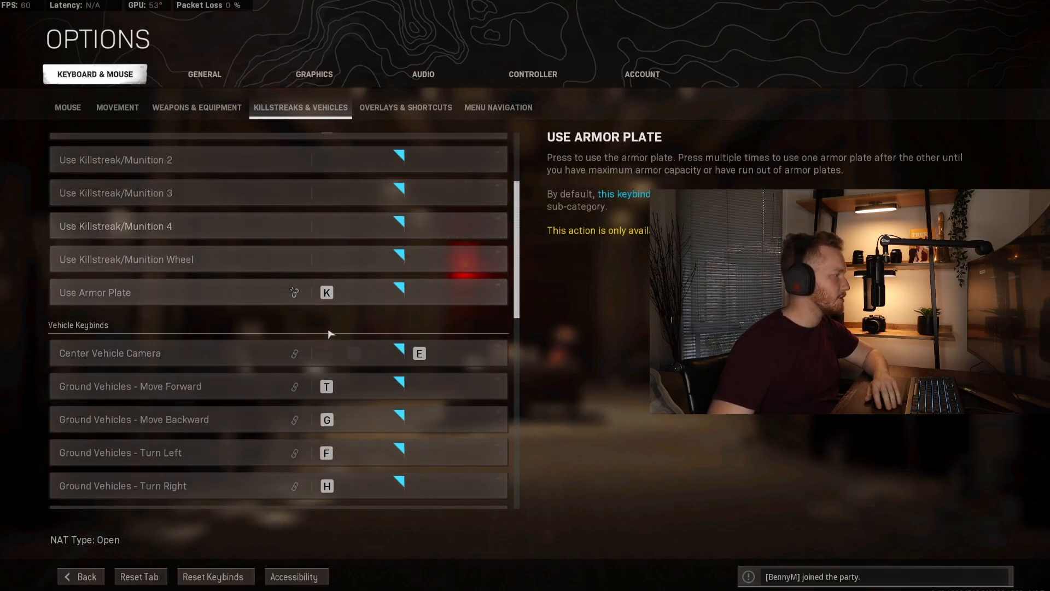
pyautogui.scroll(-3)
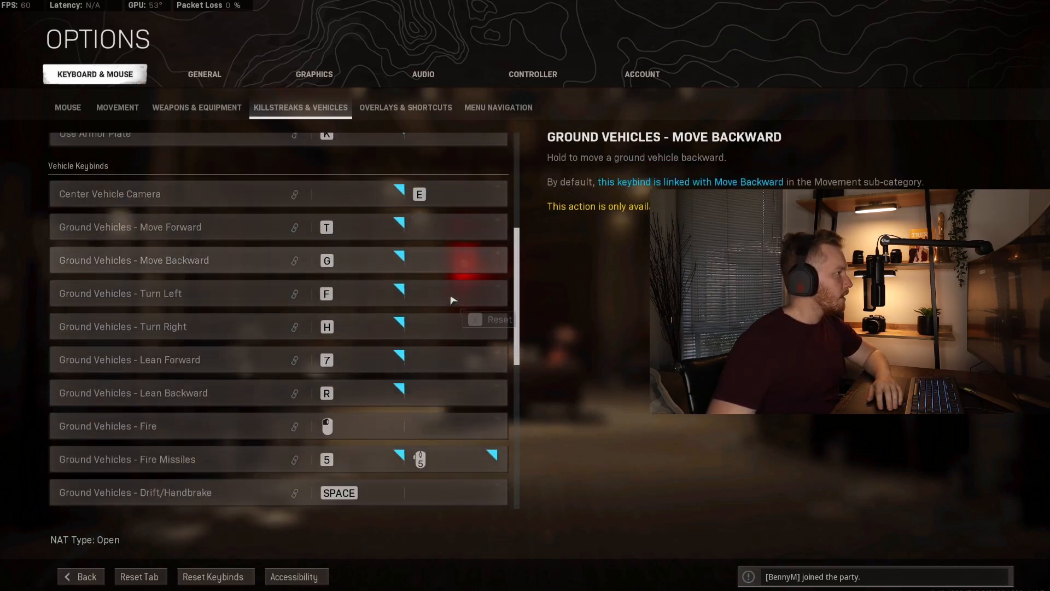
pyautogui.scroll(-3)
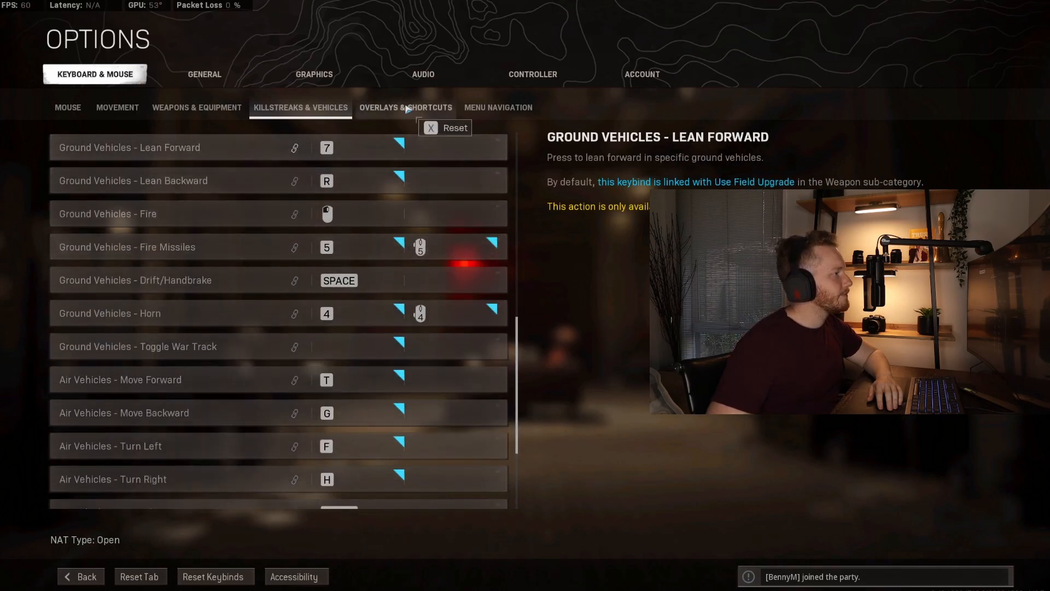
# Step: Review Overlays & Shortcuts, then Menu Navigation: F7 accept, F8 decline, F fullscreen, Del unbind, Space confirm
pyautogui.click(406, 107)
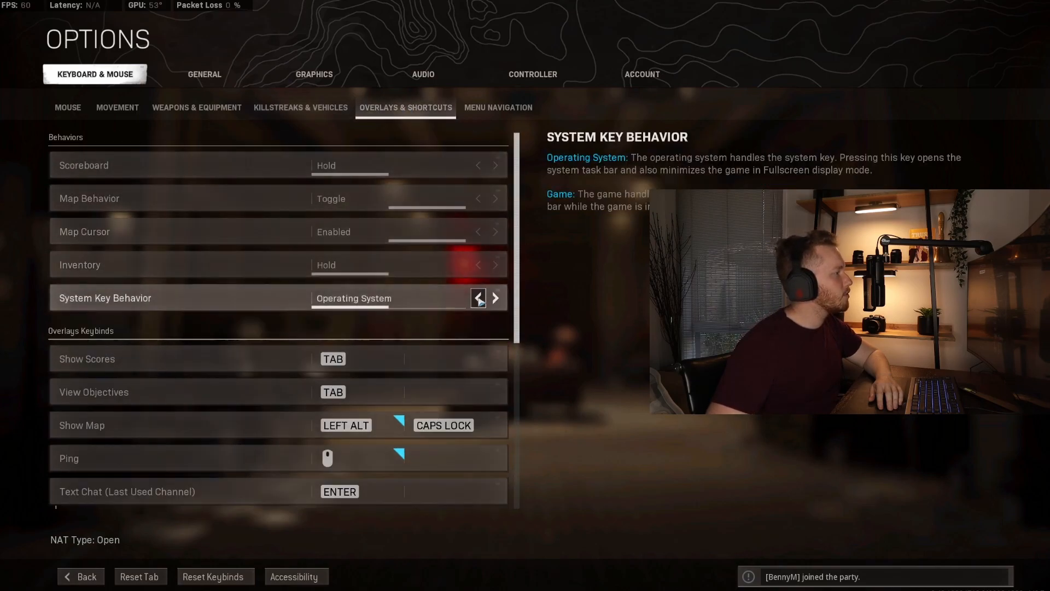
pyautogui.scroll(-3)
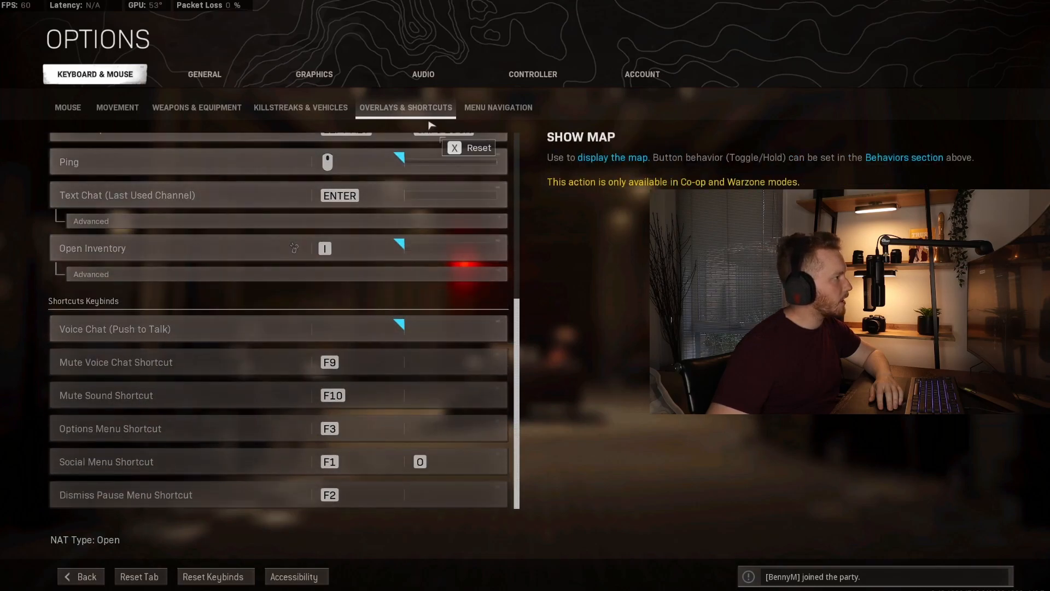
pyautogui.click(499, 107)
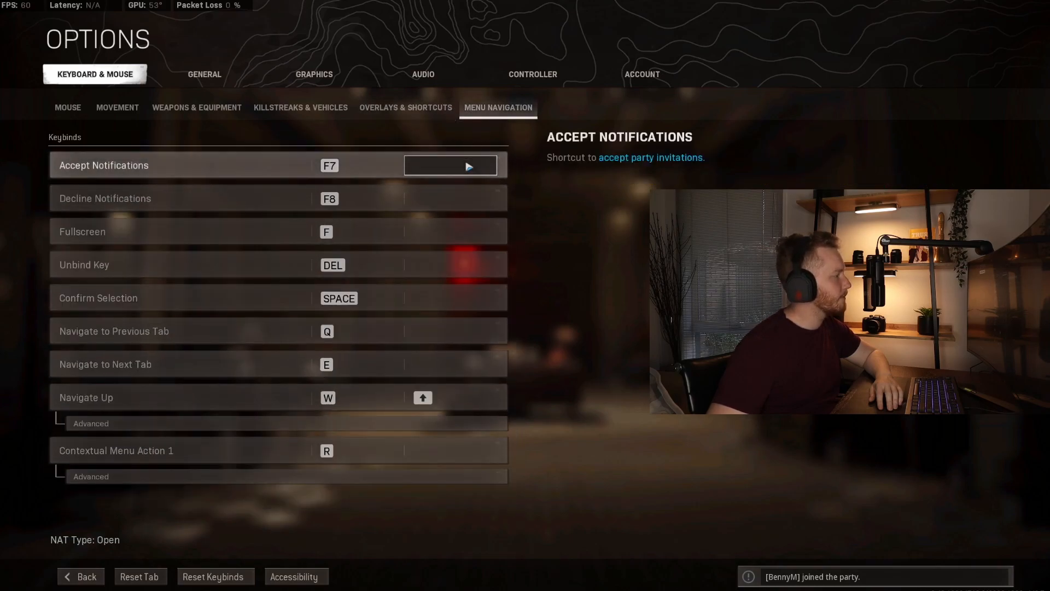